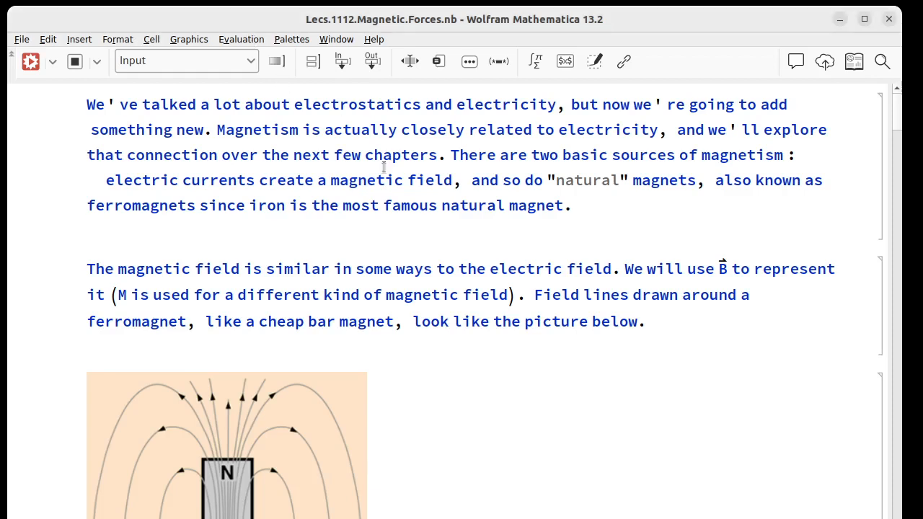
mouse_move(393, 344)
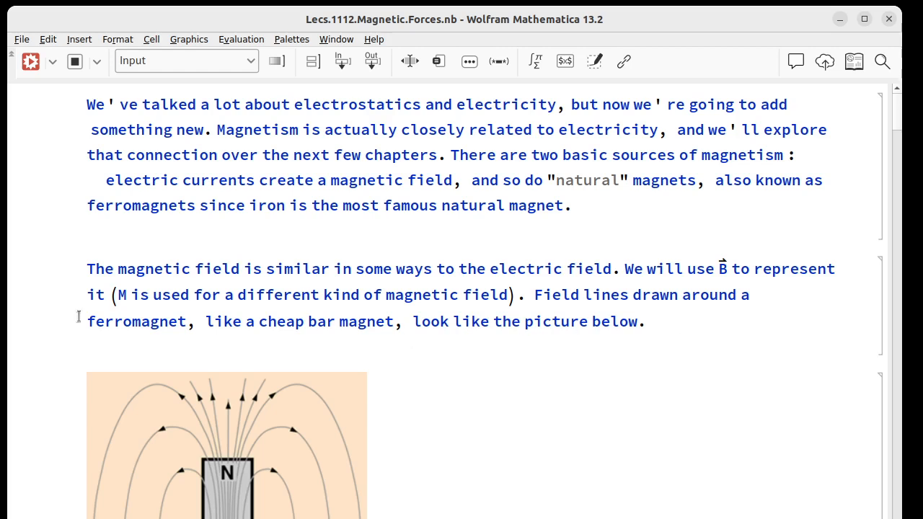
mouse_move(263, 510)
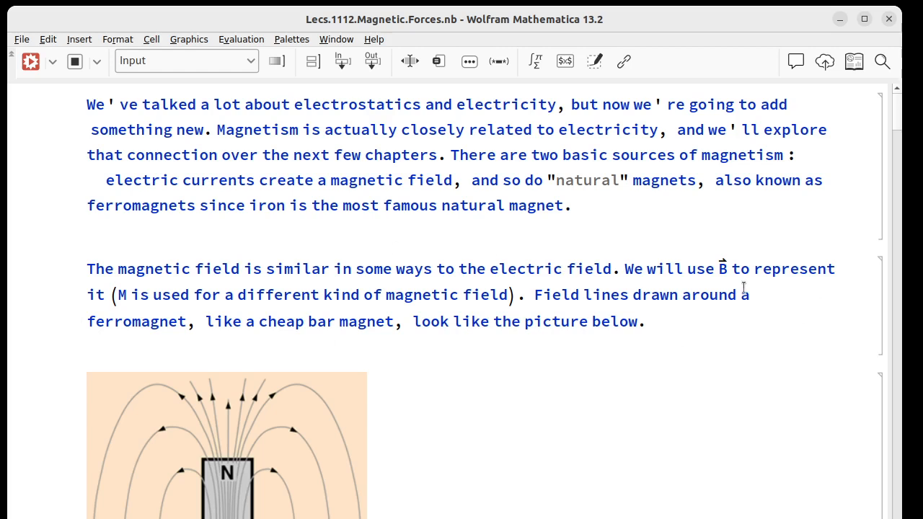
mouse_move(394, 482)
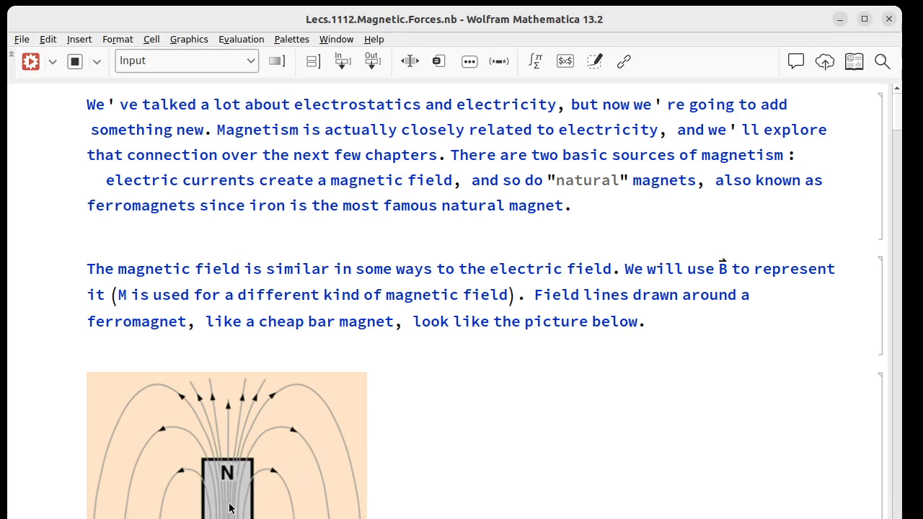
mouse_move(234, 455)
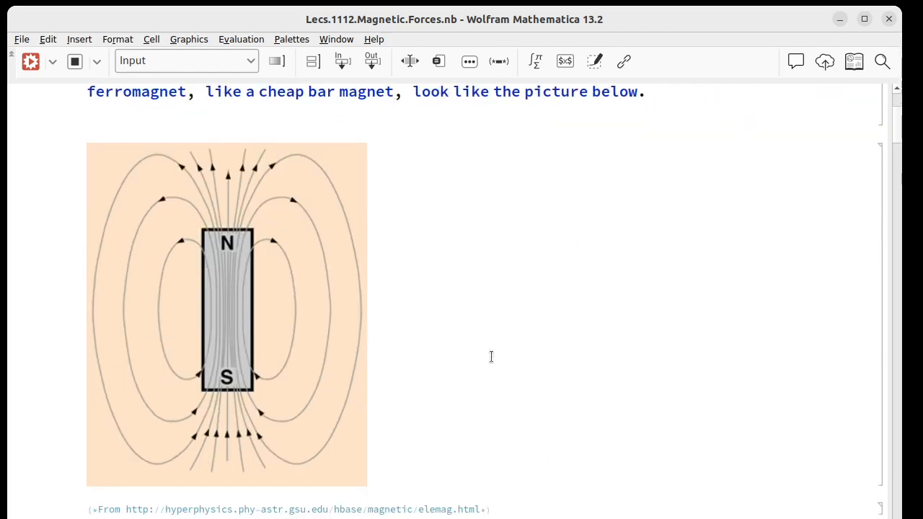
mouse_move(229, 311)
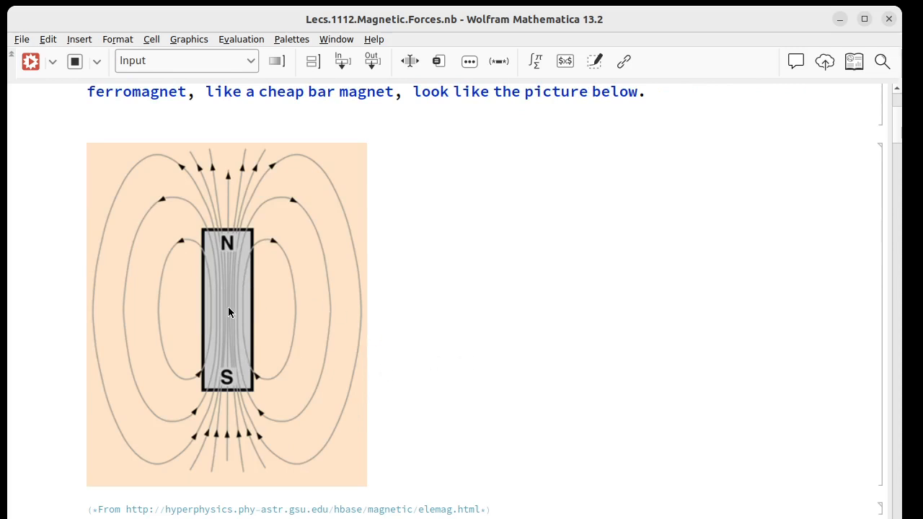
mouse_move(223, 323)
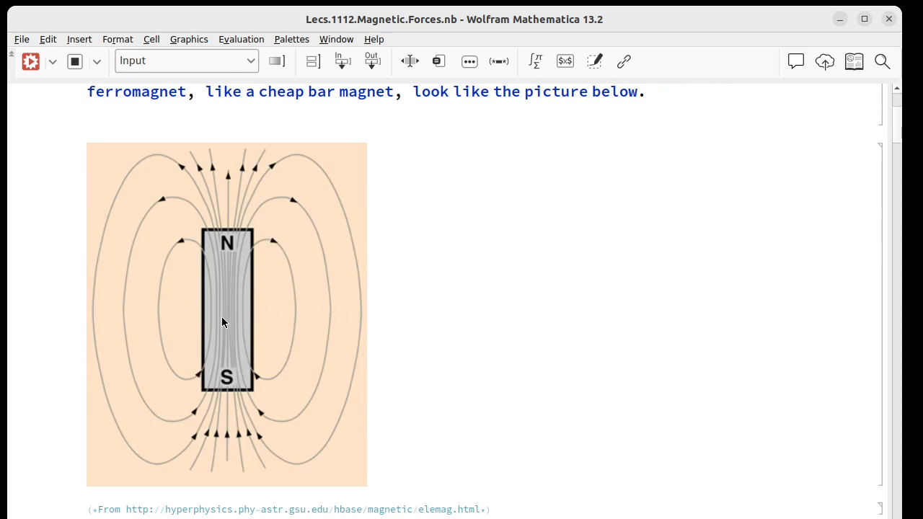
mouse_move(334, 280)
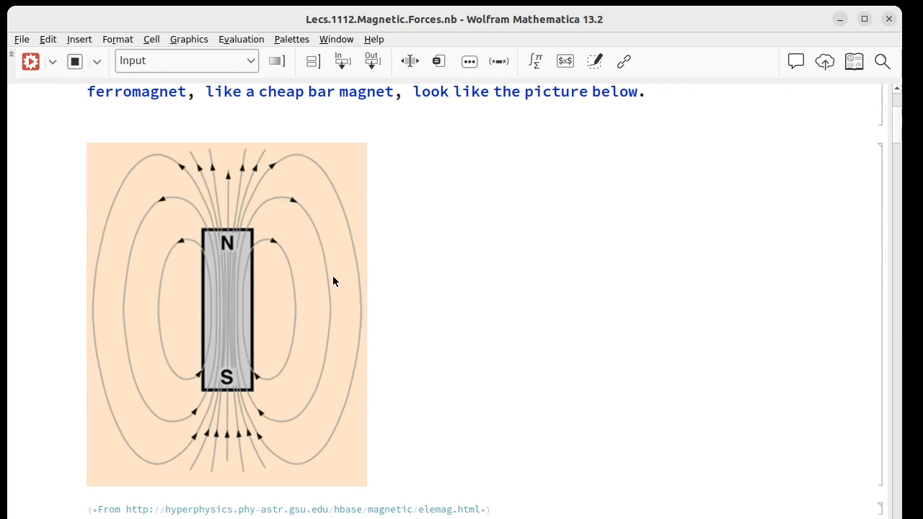
mouse_move(305, 164)
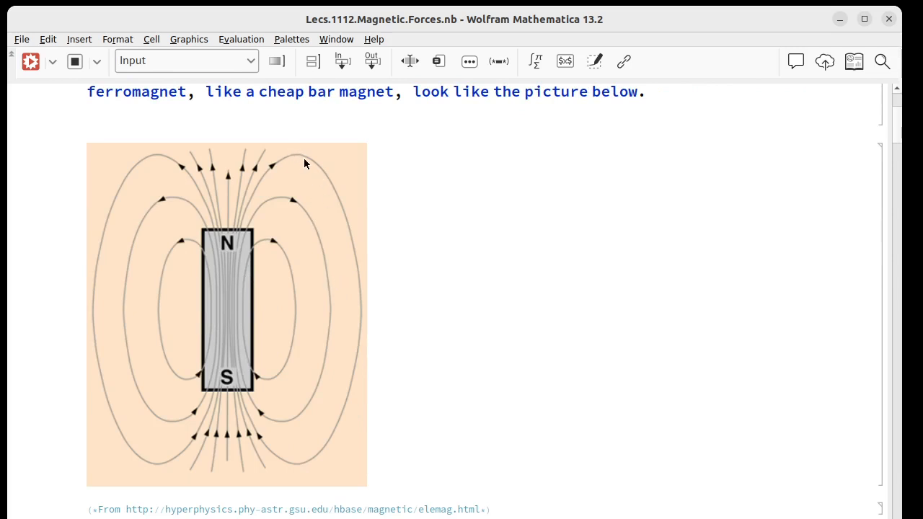
mouse_move(322, 152)
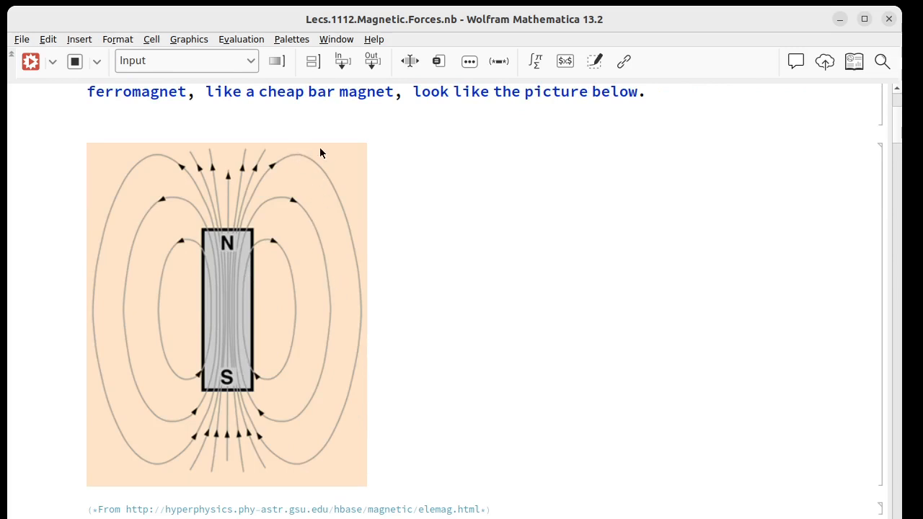
mouse_move(383, 431)
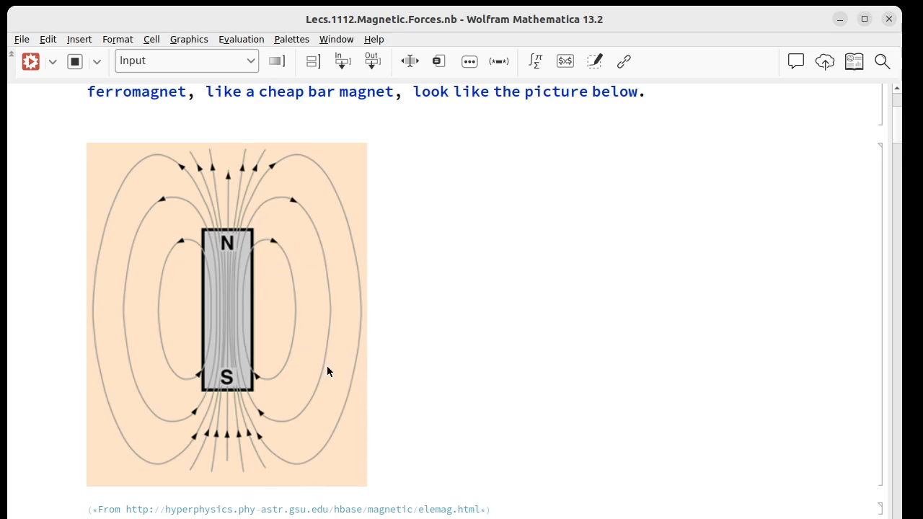
mouse_move(294, 321)
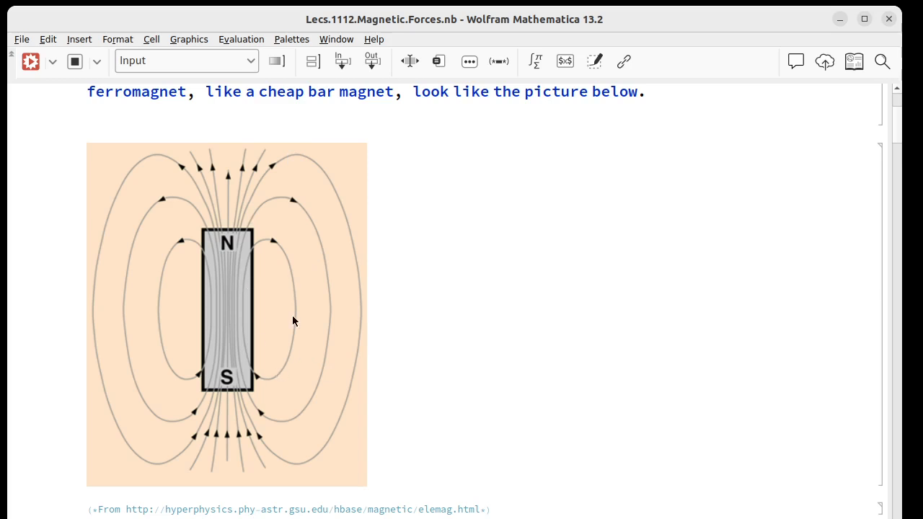
mouse_move(216, 284)
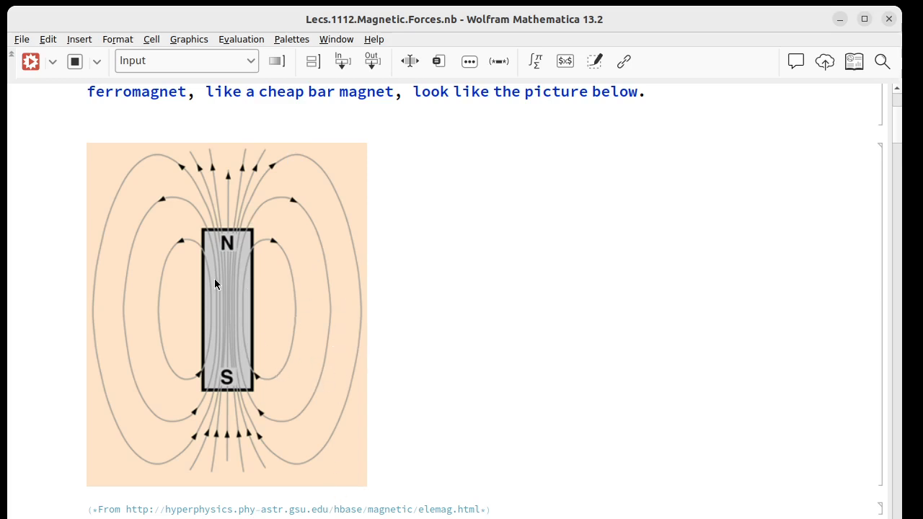
mouse_move(309, 411)
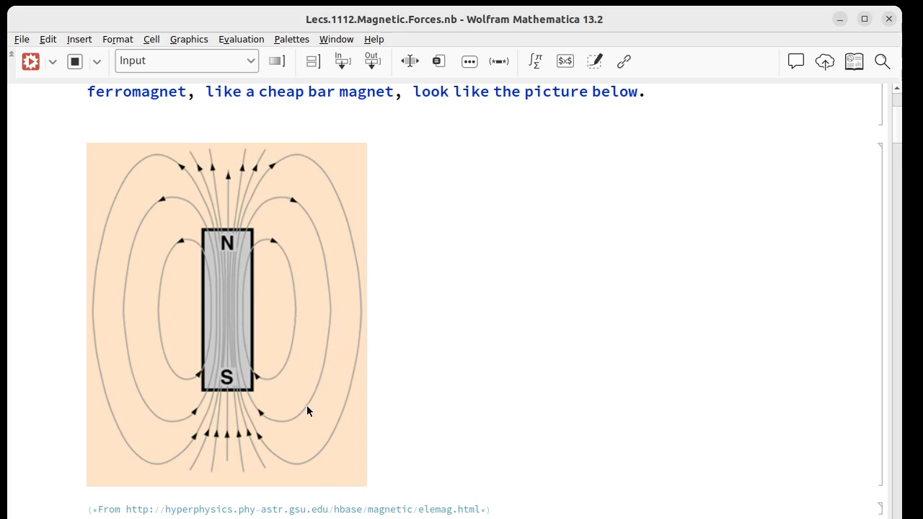
mouse_move(325, 425)
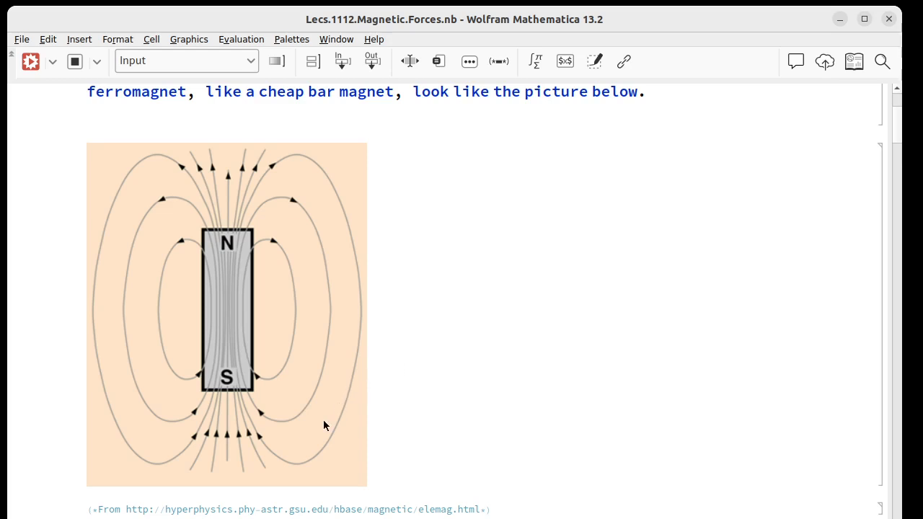
mouse_move(284, 261)
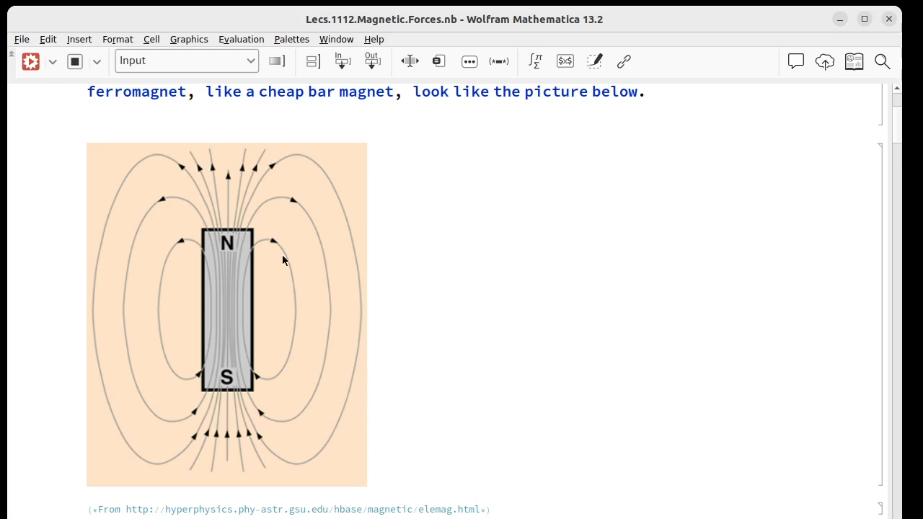
mouse_move(270, 384)
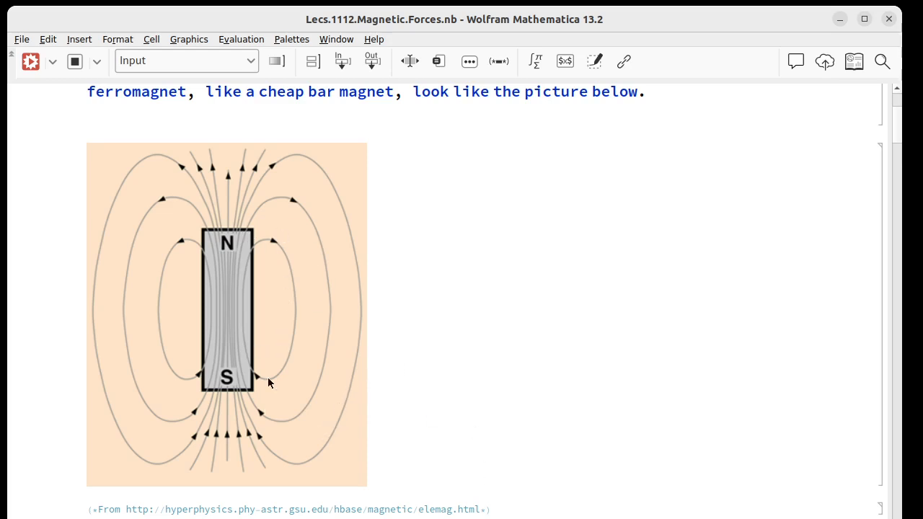
mouse_move(222, 245)
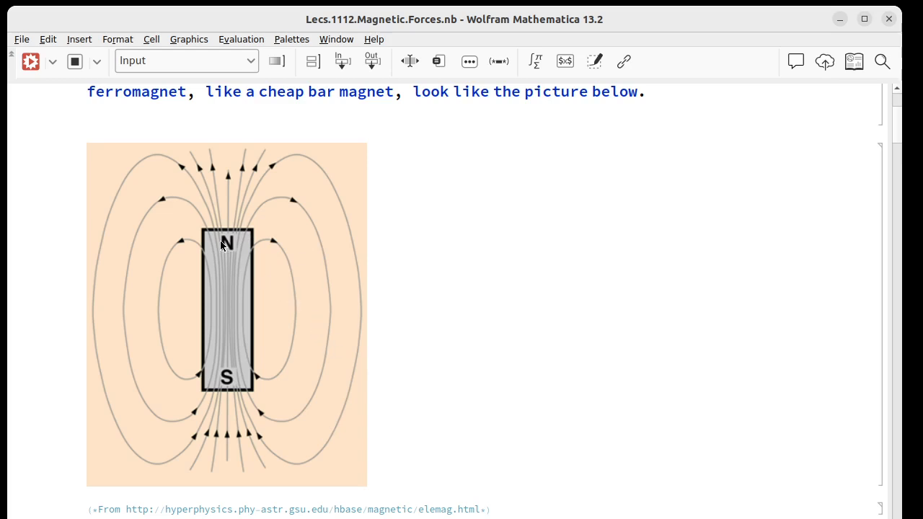
mouse_move(227, 393)
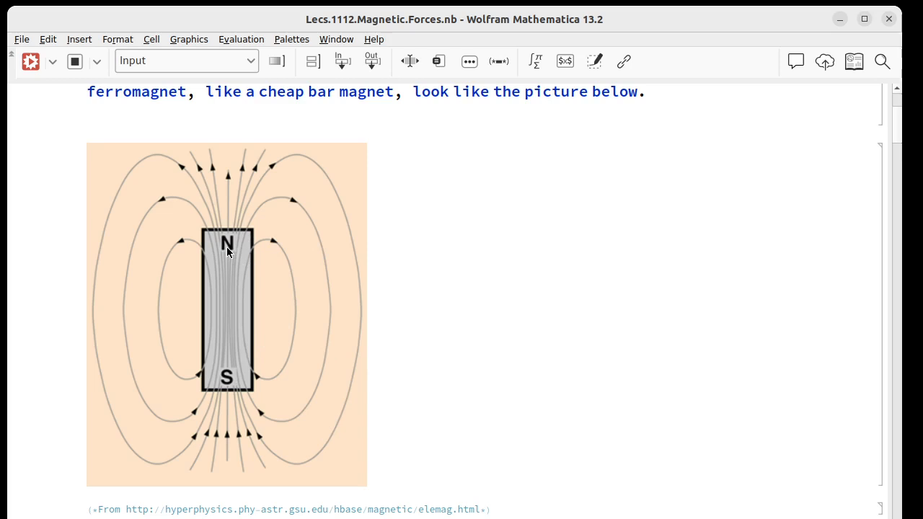
mouse_move(232, 242)
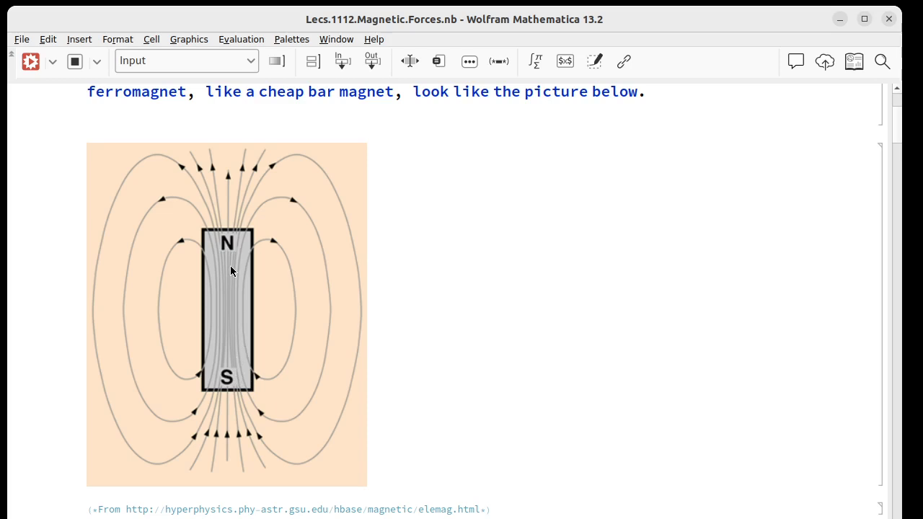
mouse_move(275, 395)
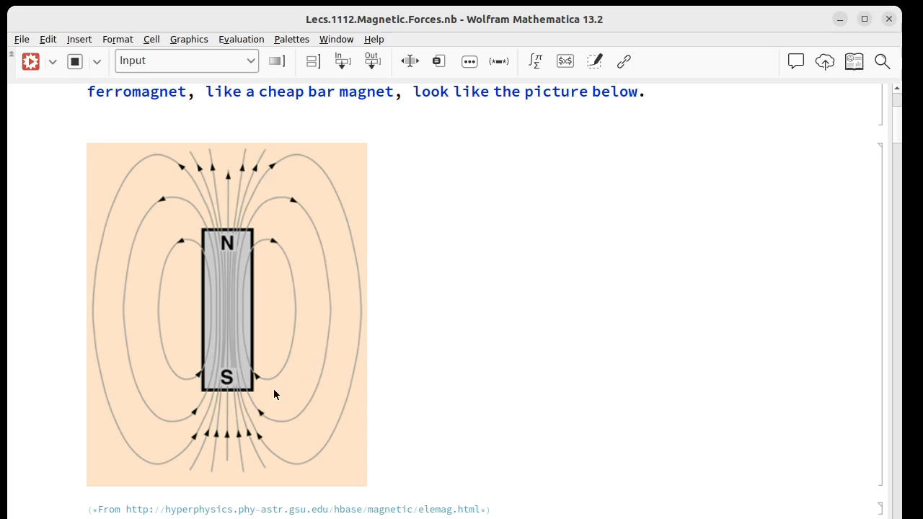
mouse_move(242, 187)
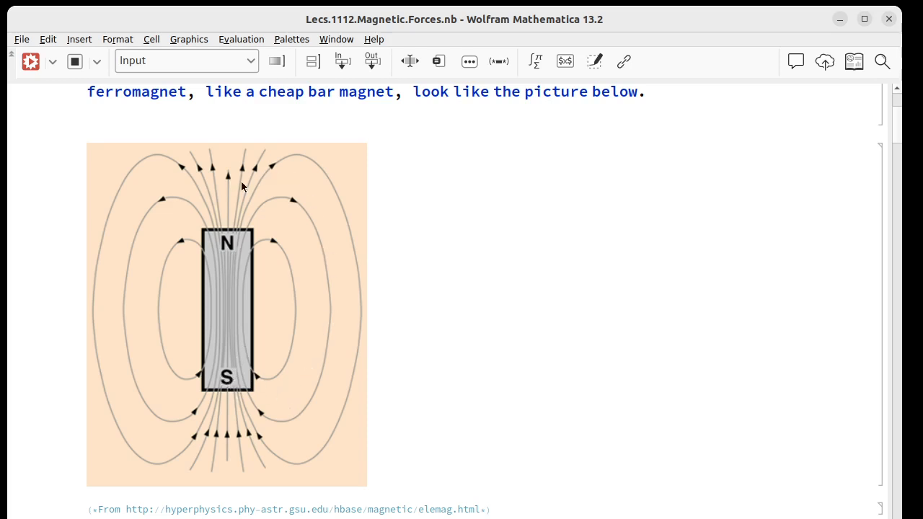
mouse_move(278, 265)
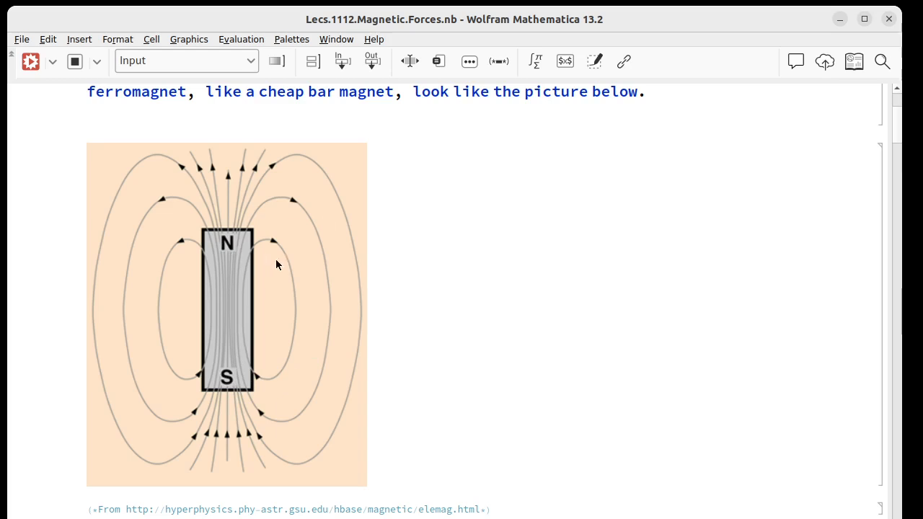
mouse_move(289, 429)
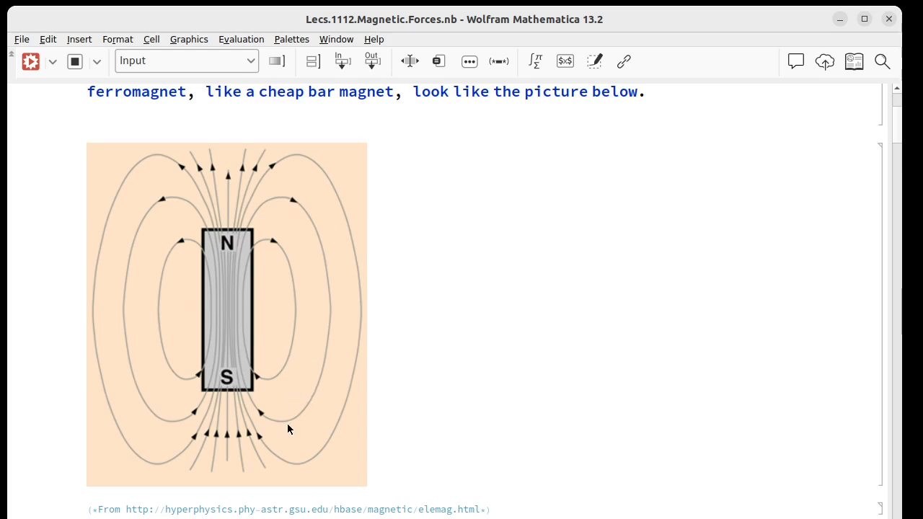
mouse_move(303, 329)
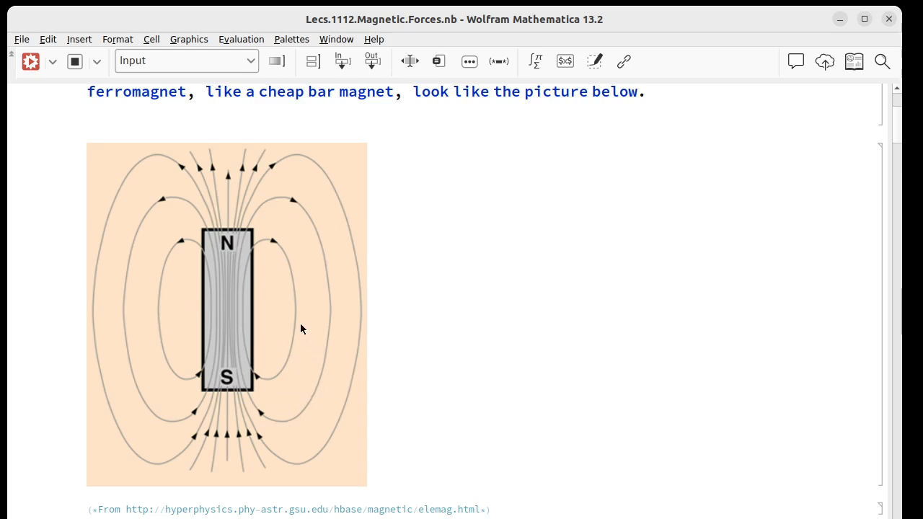
mouse_move(296, 323)
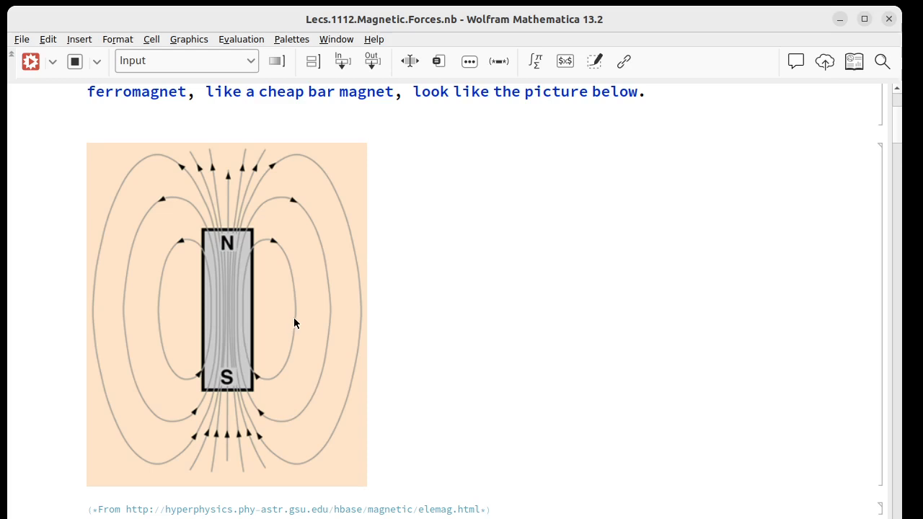
mouse_move(283, 243)
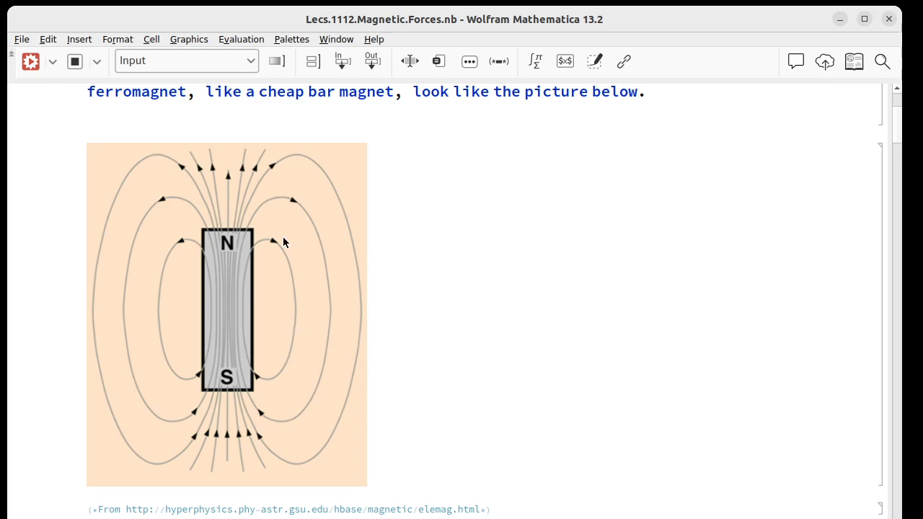
- Scroll down to the ferromagnetism paragraph on electron spins and the magnetic domains illustration
scroll("down", 3)
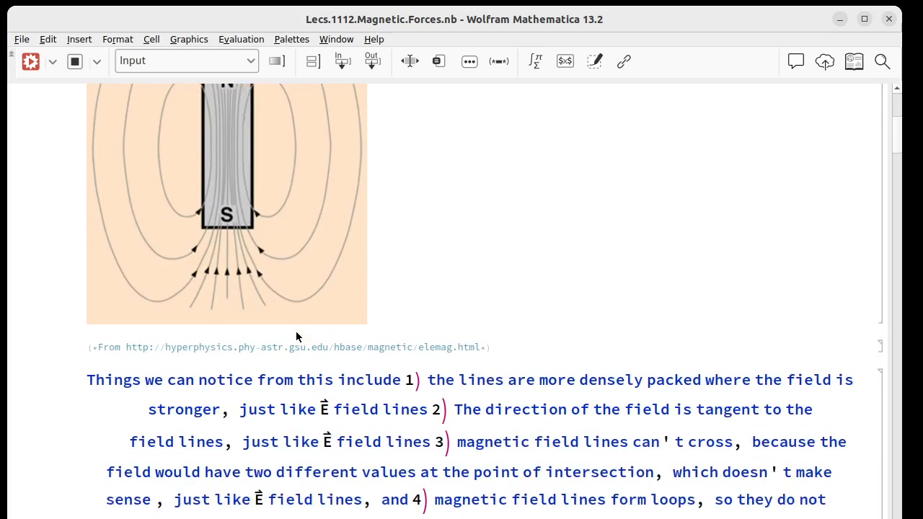
scroll("down", 3)
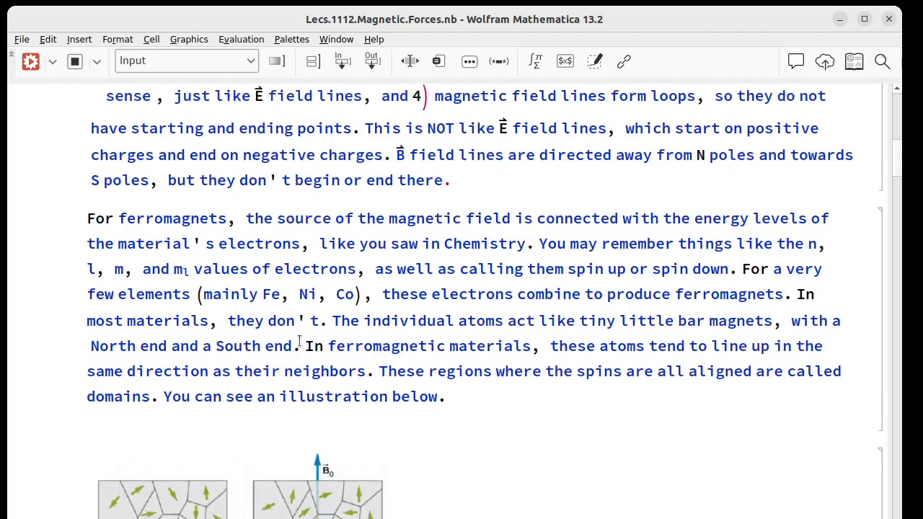
scroll("down", 3)
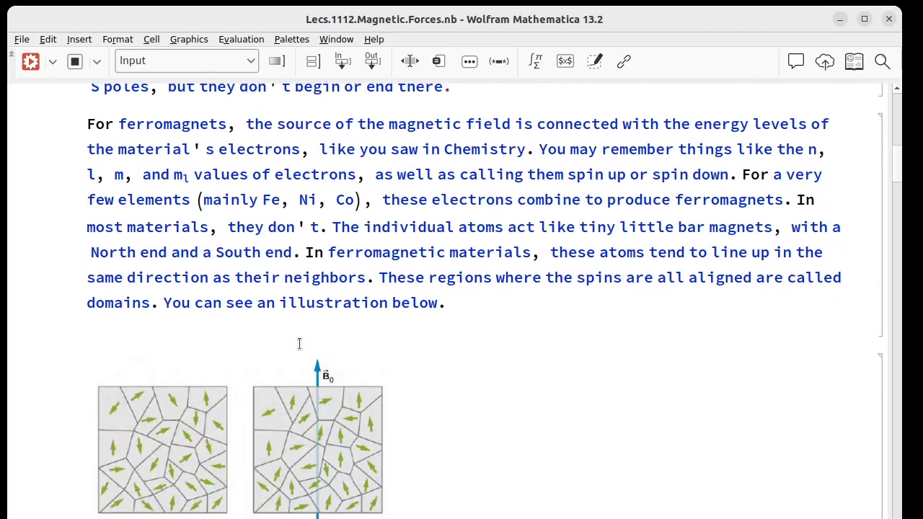
mouse_move(561, 207)
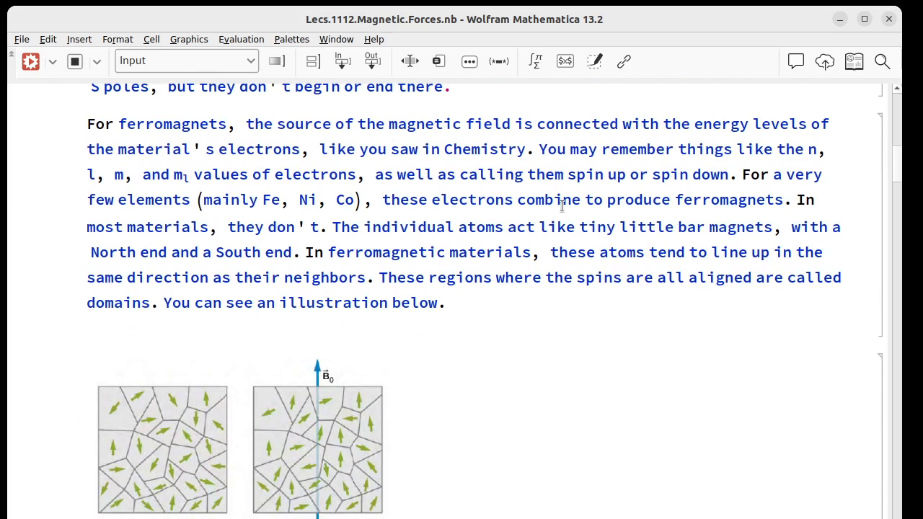
mouse_move(649, 211)
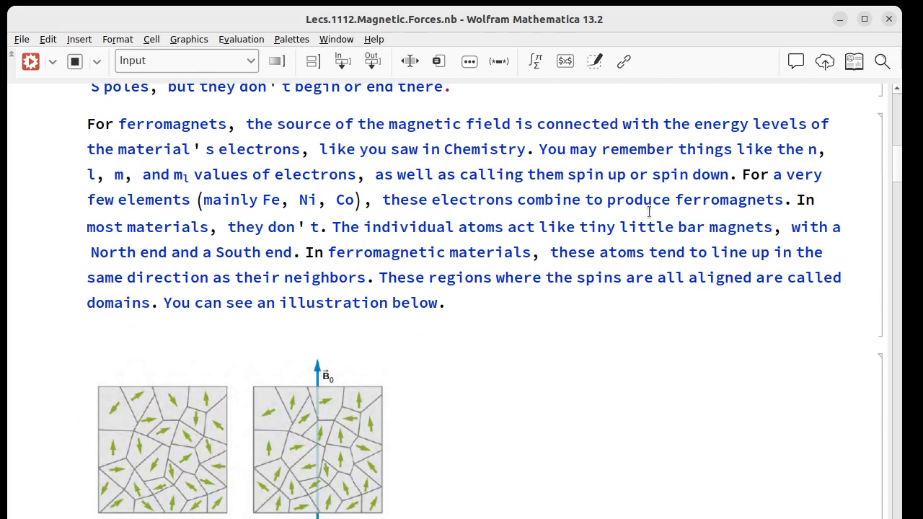
mouse_move(289, 355)
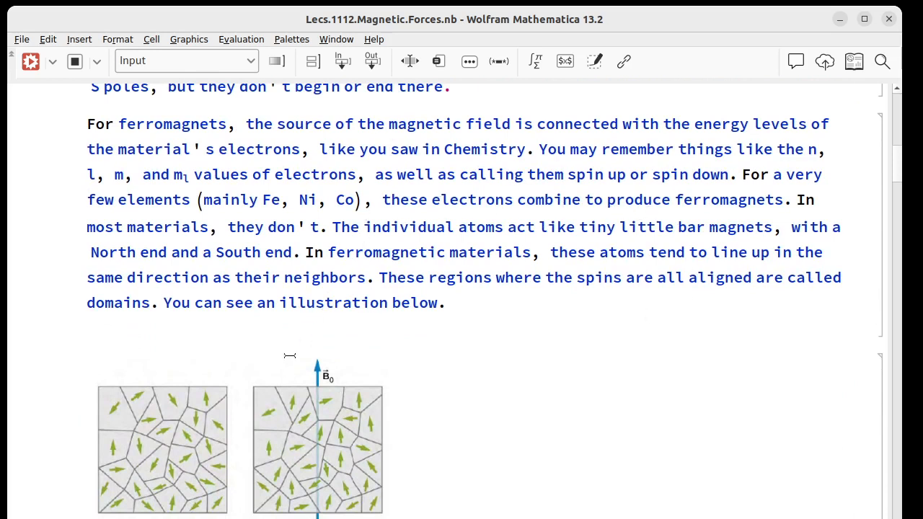
mouse_move(455, 303)
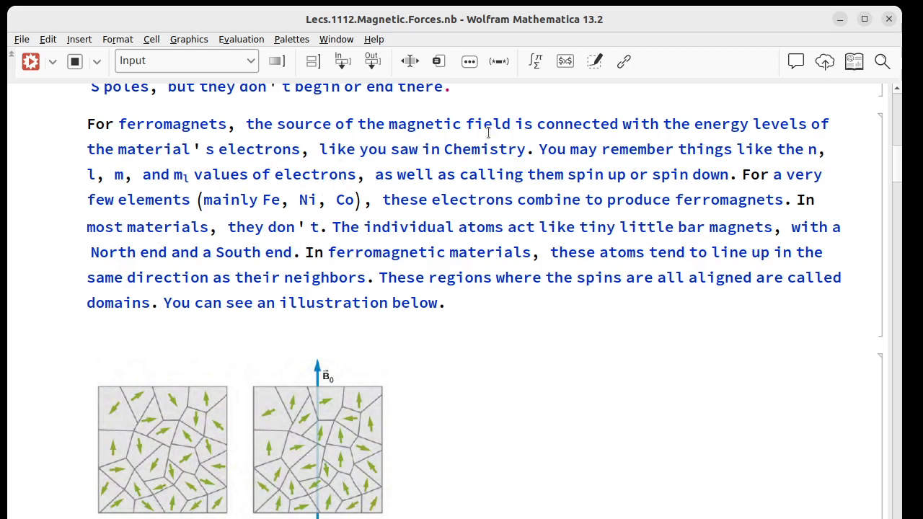
mouse_move(672, 186)
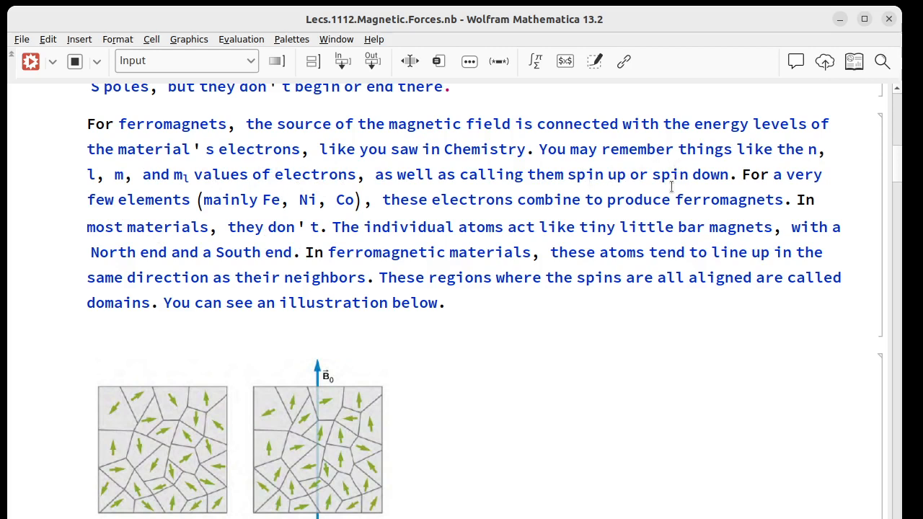
mouse_move(558, 200)
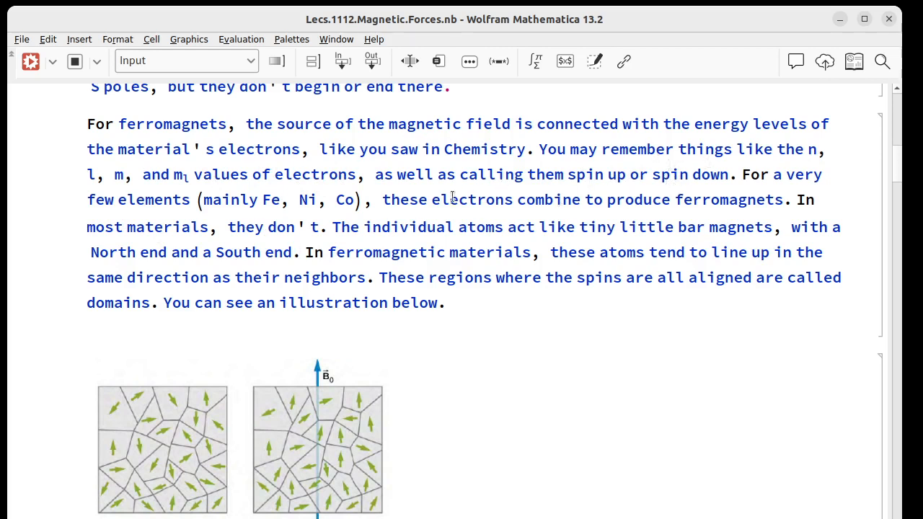
mouse_move(334, 268)
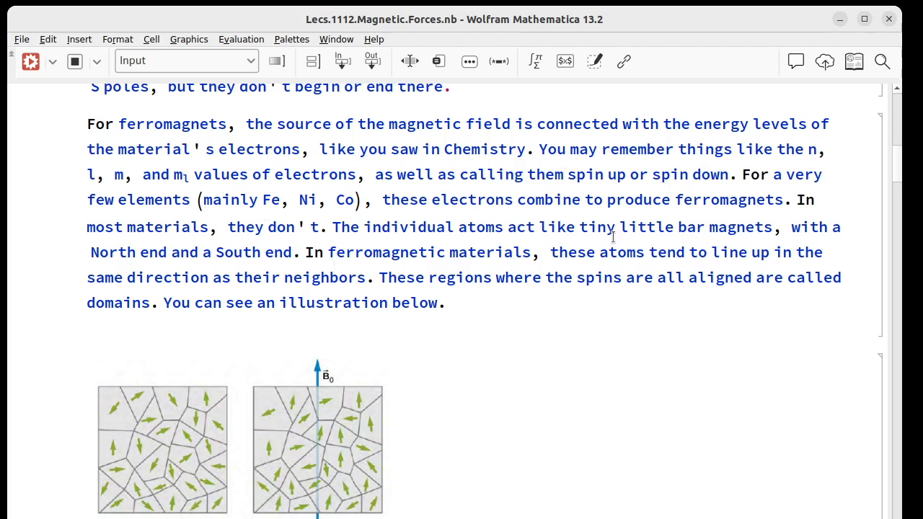
mouse_move(240, 199)
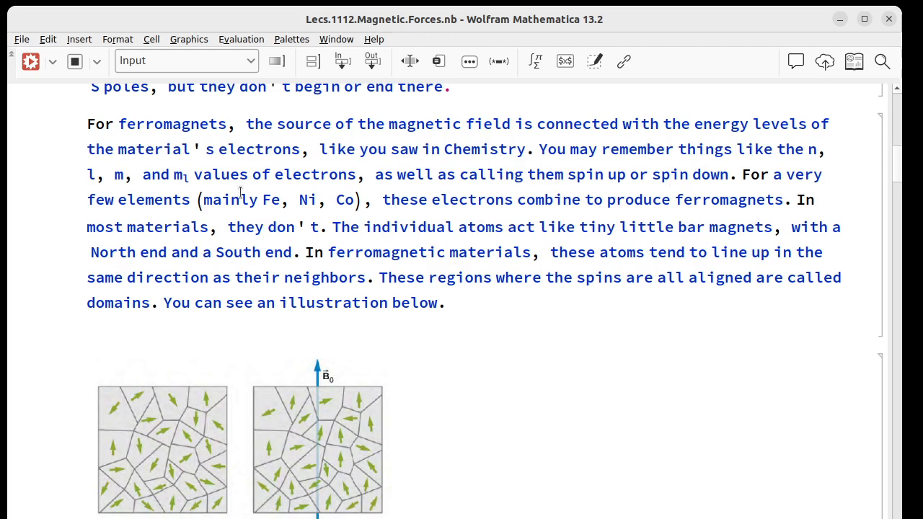
mouse_move(456, 174)
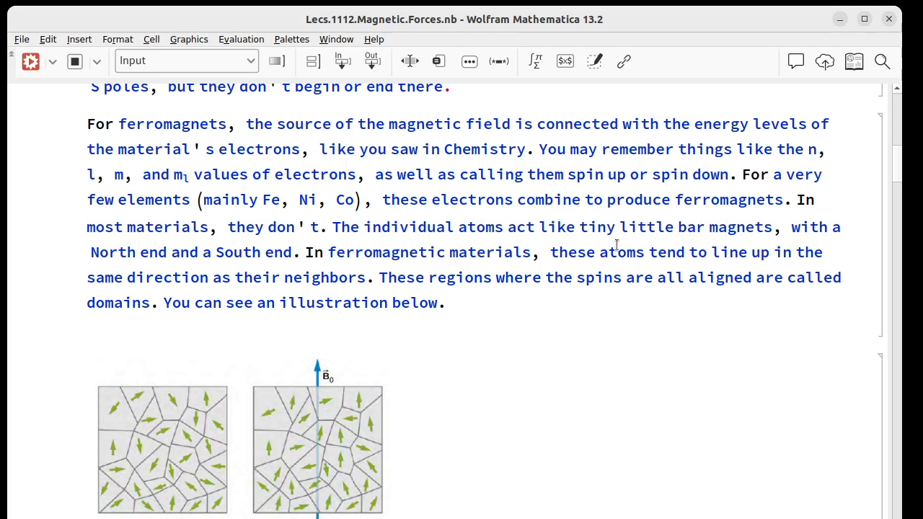
mouse_move(593, 164)
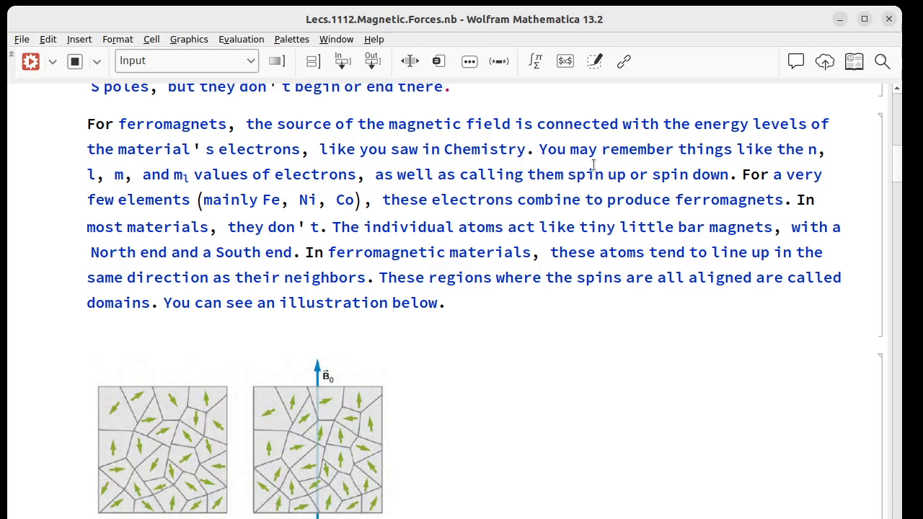
mouse_move(324, 277)
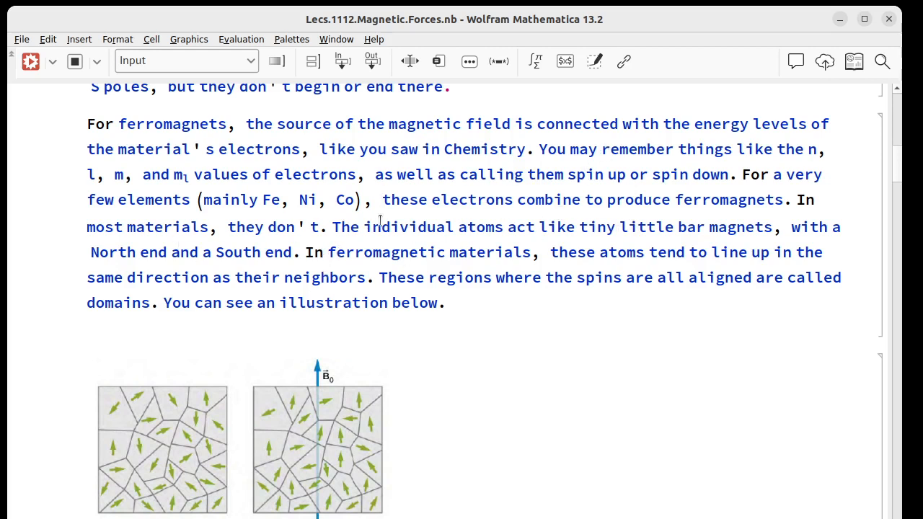
mouse_move(648, 312)
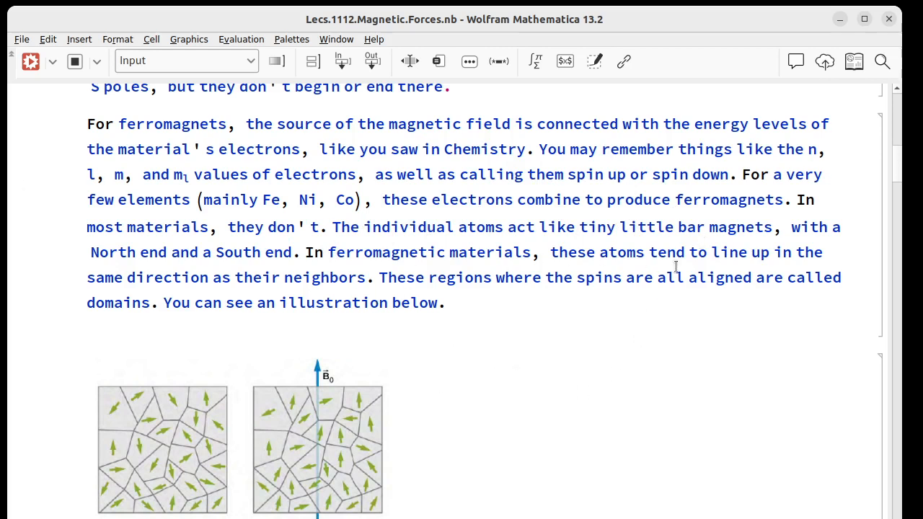
mouse_move(308, 433)
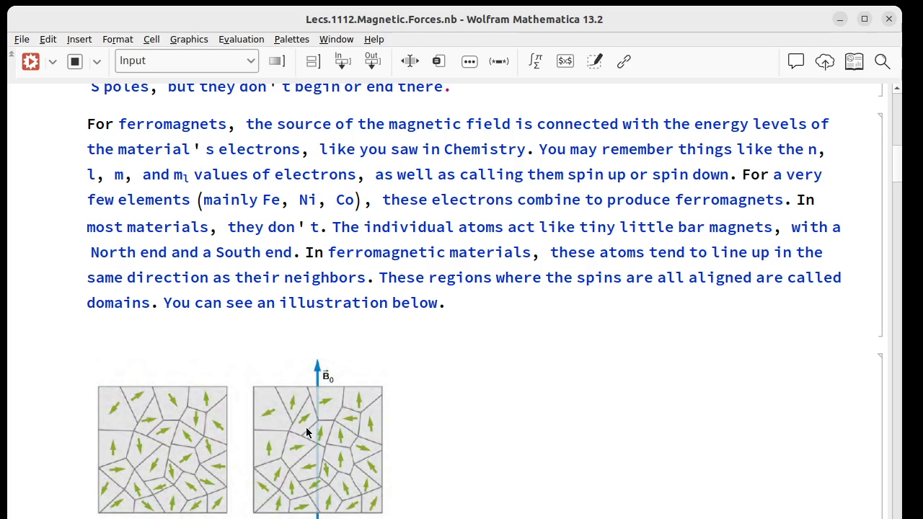
mouse_move(326, 458)
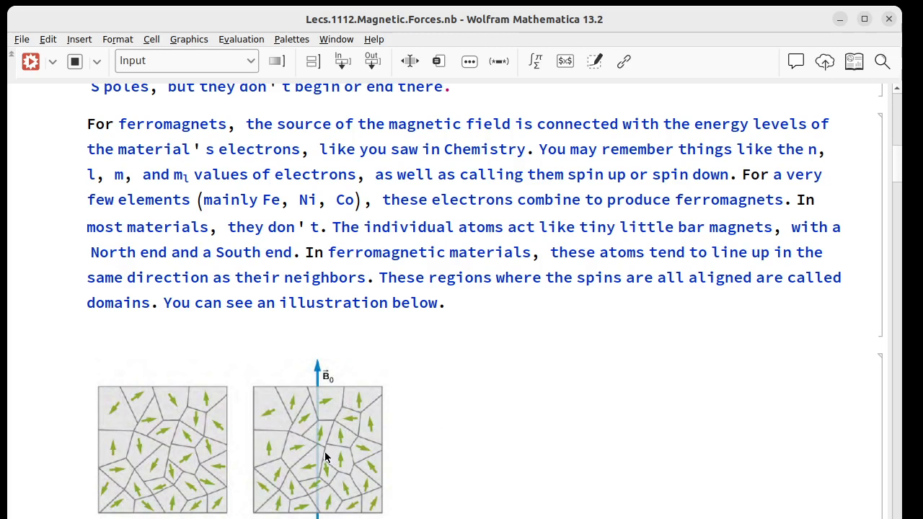
mouse_move(162, 420)
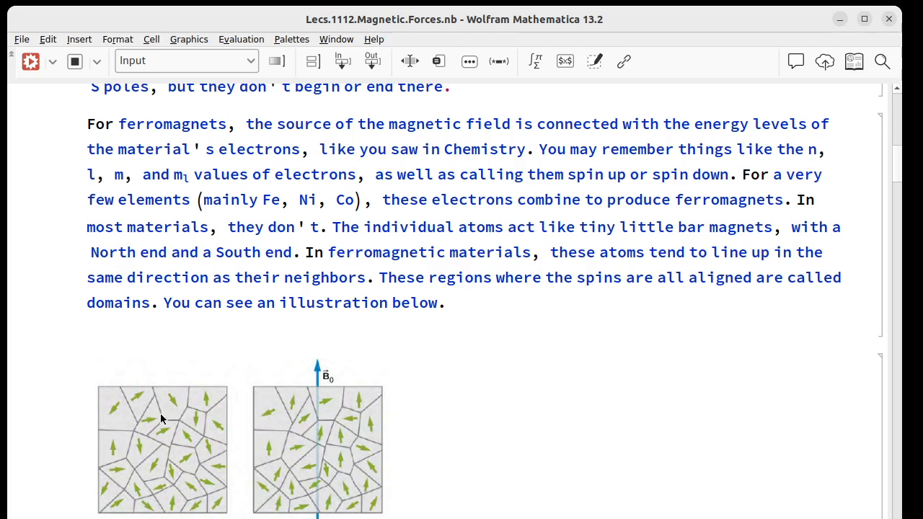
mouse_move(123, 402)
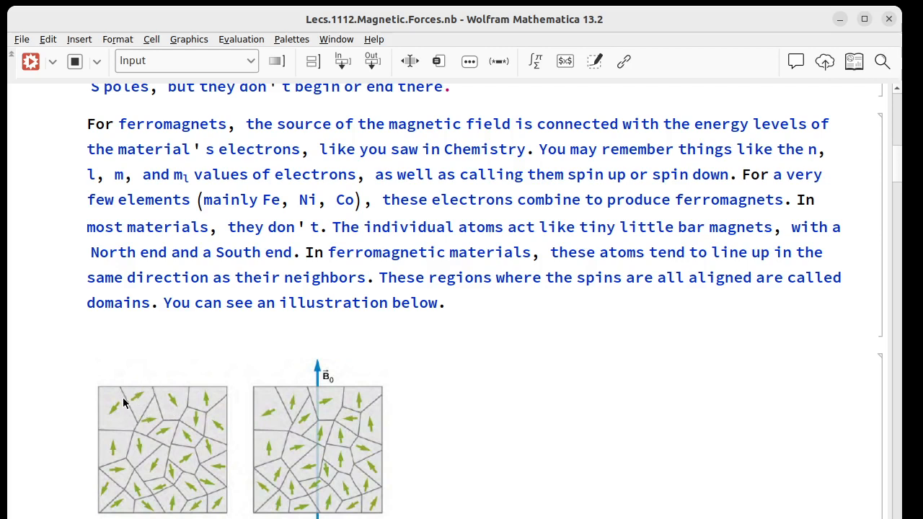
mouse_move(148, 413)
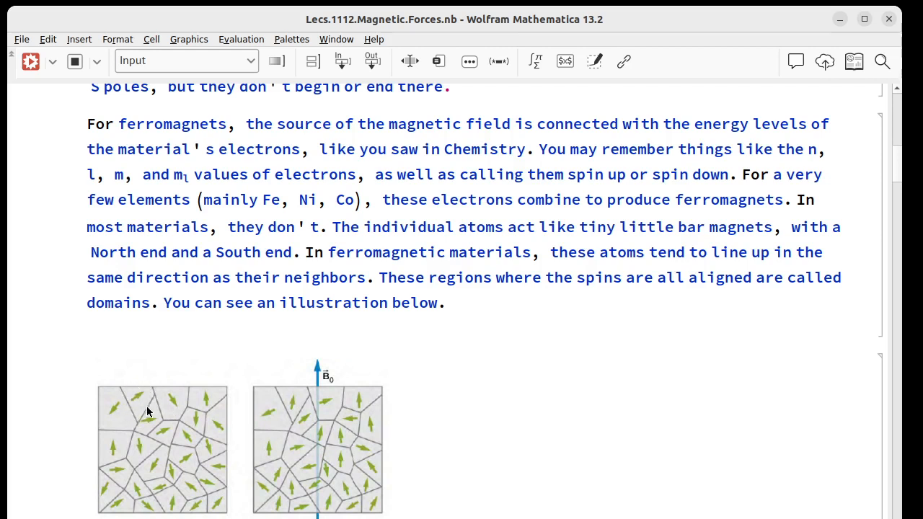
mouse_move(139, 414)
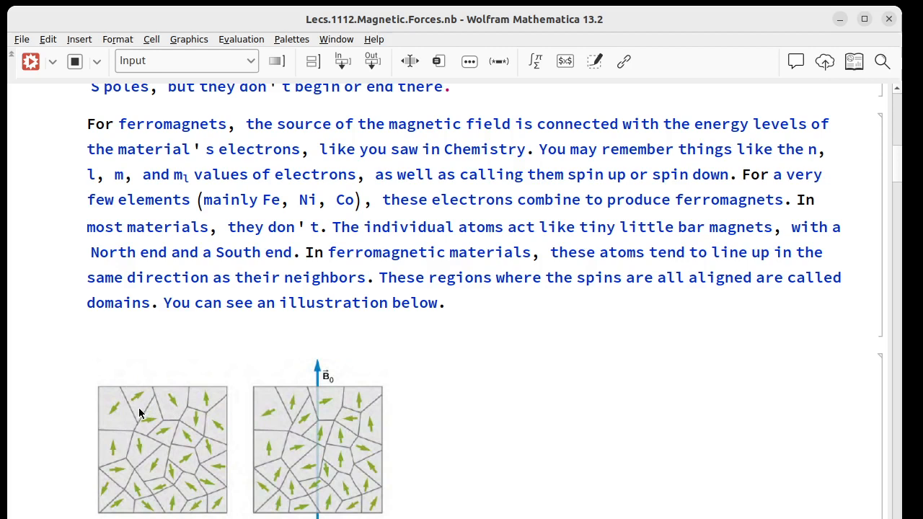
mouse_move(138, 403)
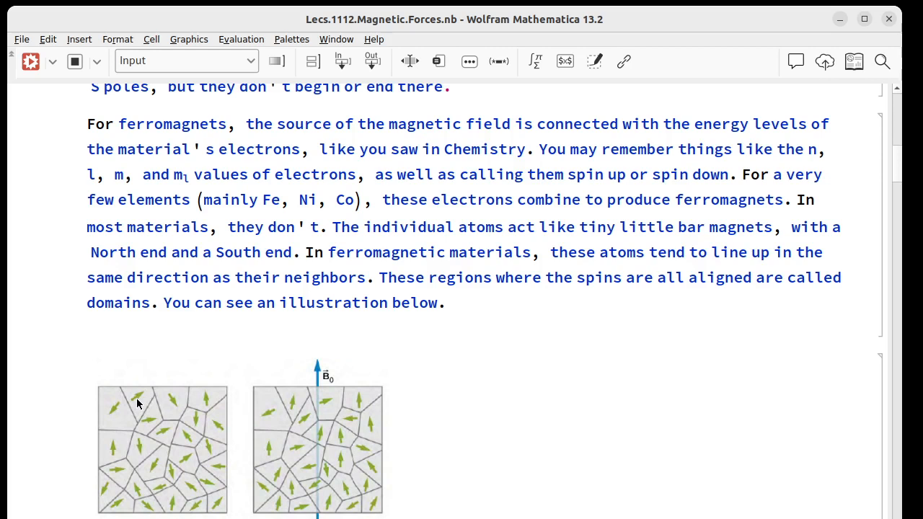
mouse_move(138, 406)
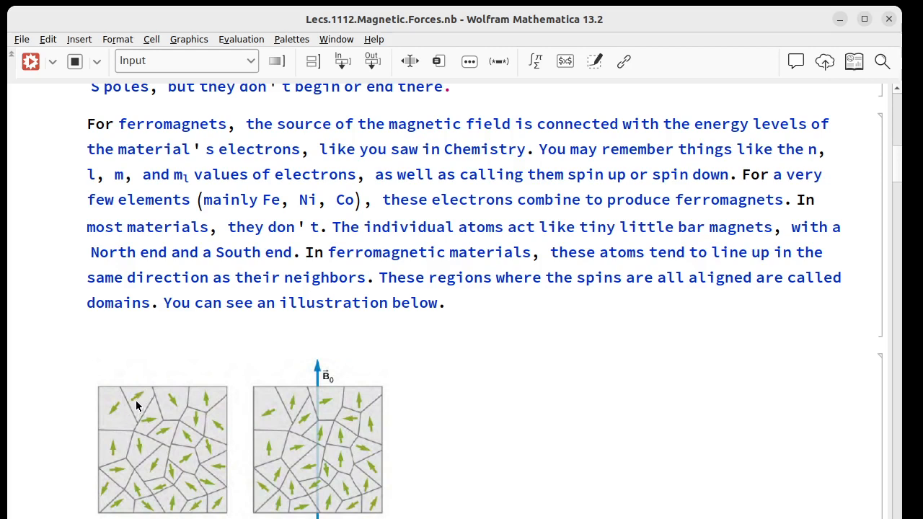
mouse_move(143, 402)
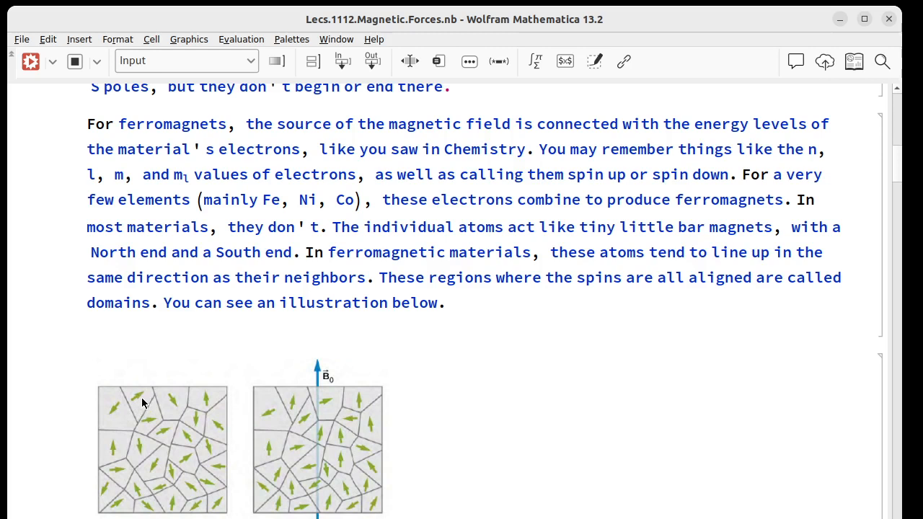
mouse_move(137, 465)
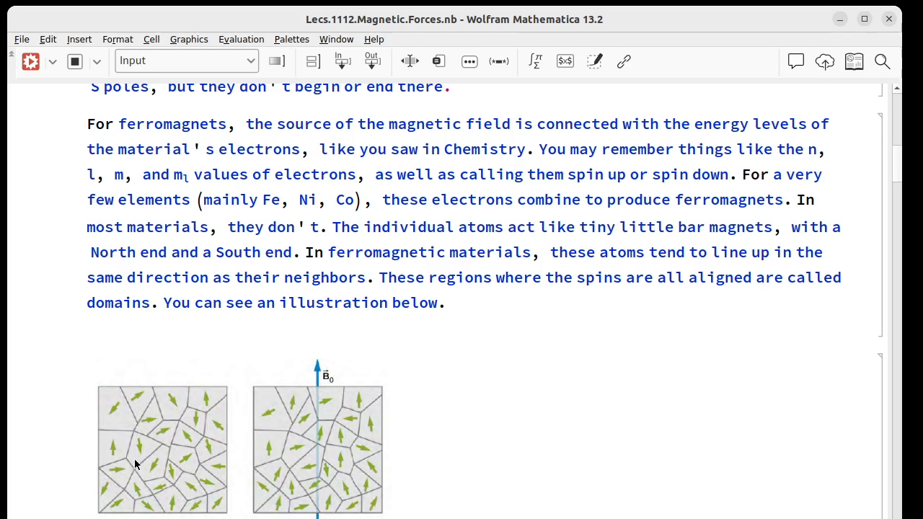
mouse_move(121, 423)
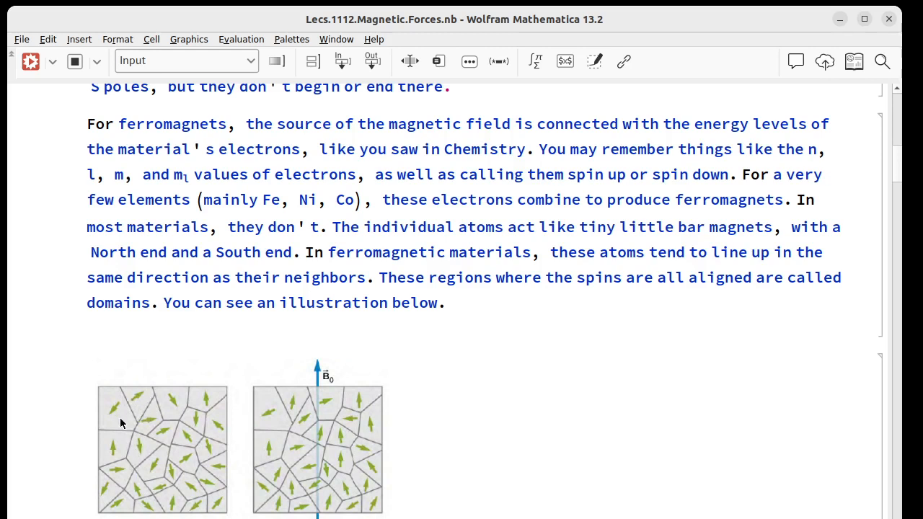
mouse_move(138, 420)
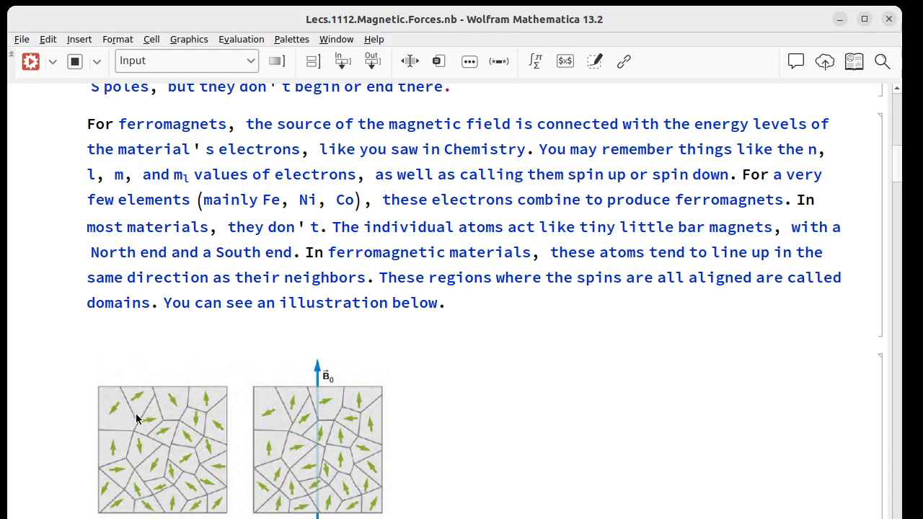
mouse_move(206, 433)
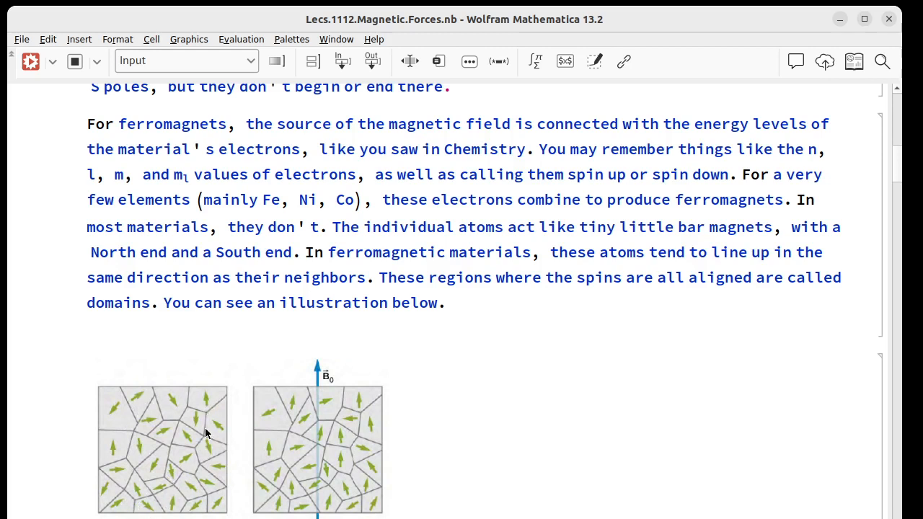
mouse_move(221, 431)
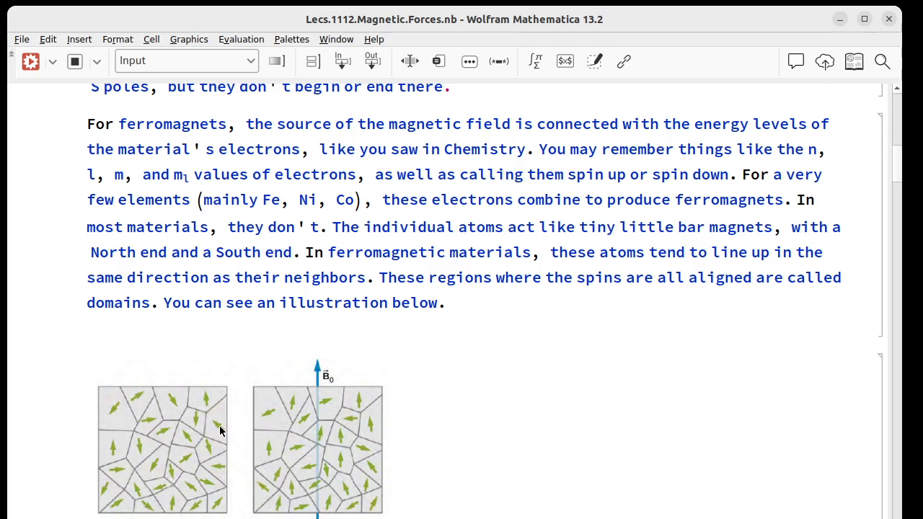
mouse_move(209, 407)
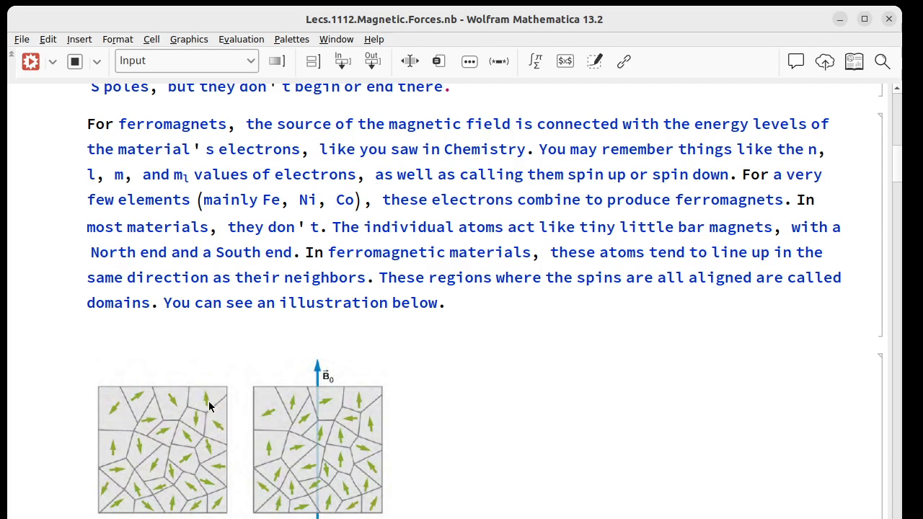
mouse_move(209, 444)
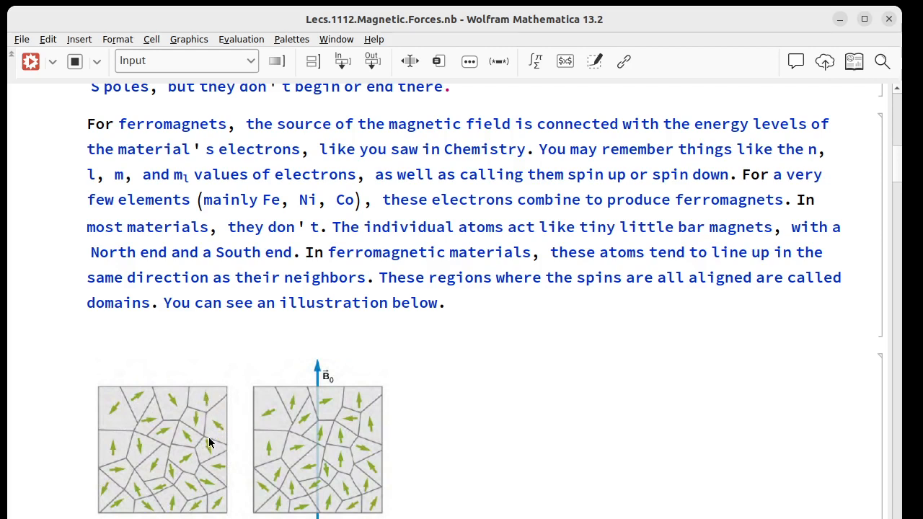
mouse_move(126, 423)
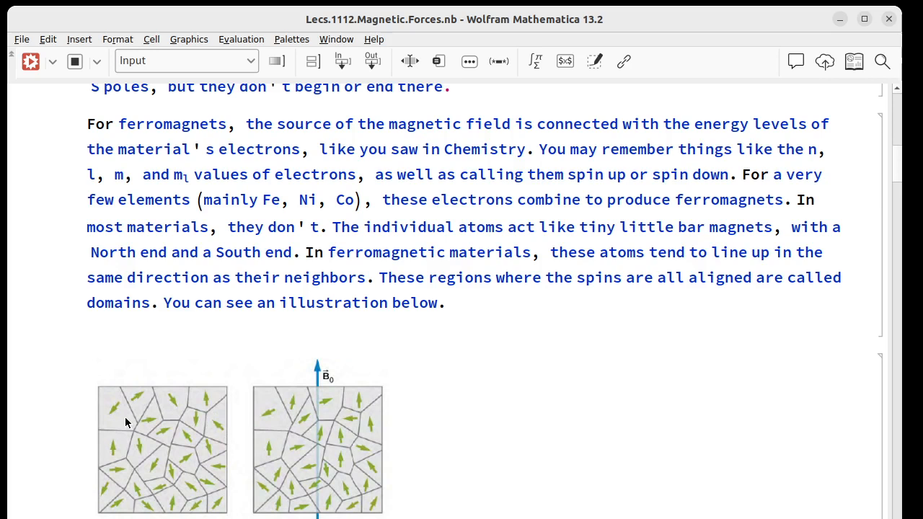
mouse_move(300, 432)
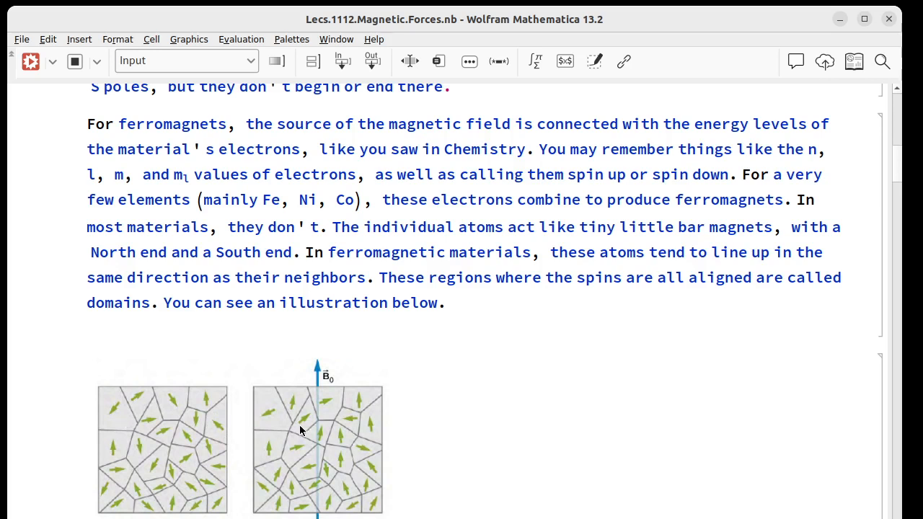
mouse_move(324, 390)
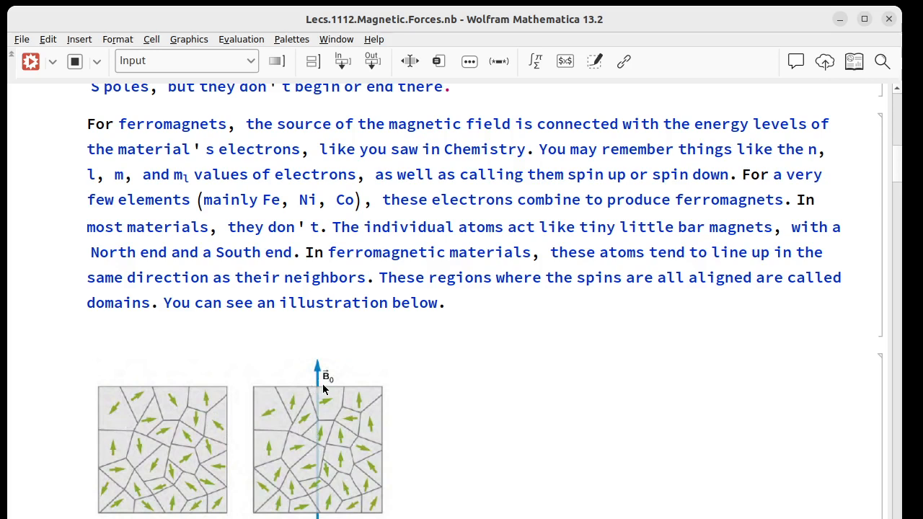
mouse_move(315, 413)
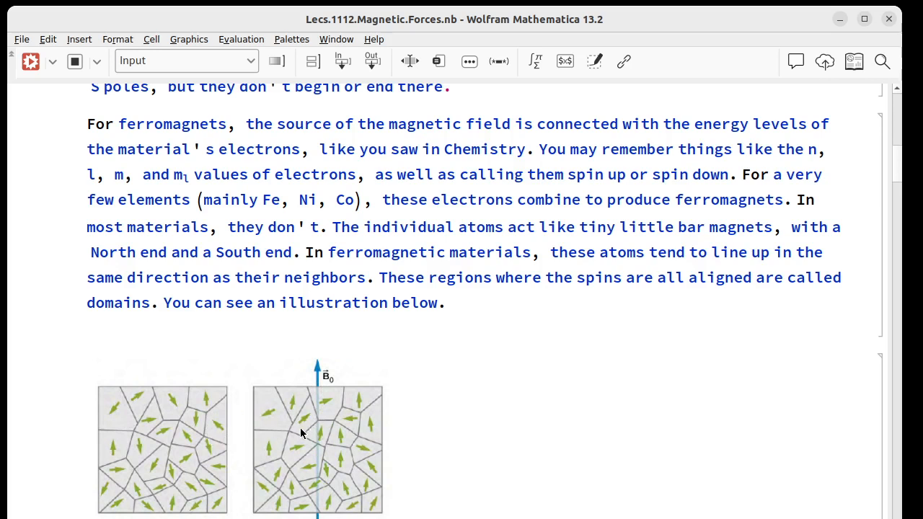
mouse_move(347, 399)
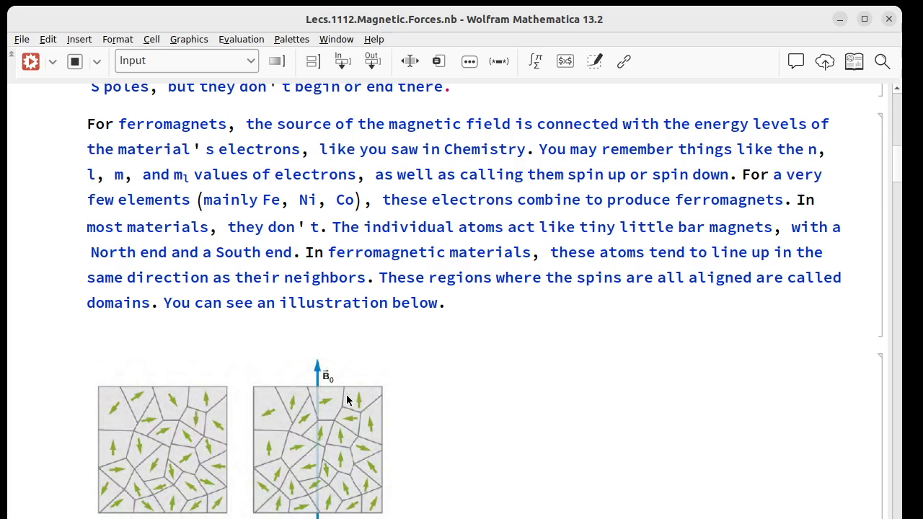
mouse_move(222, 399)
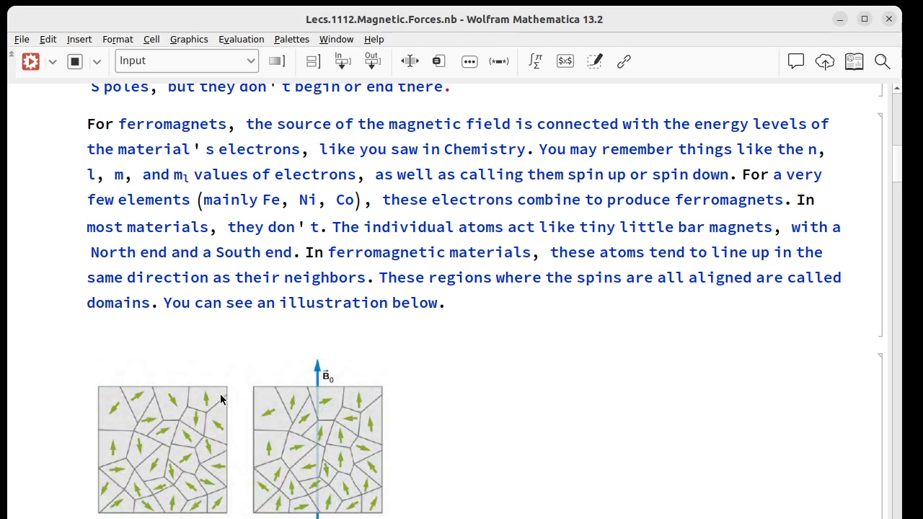
mouse_move(314, 427)
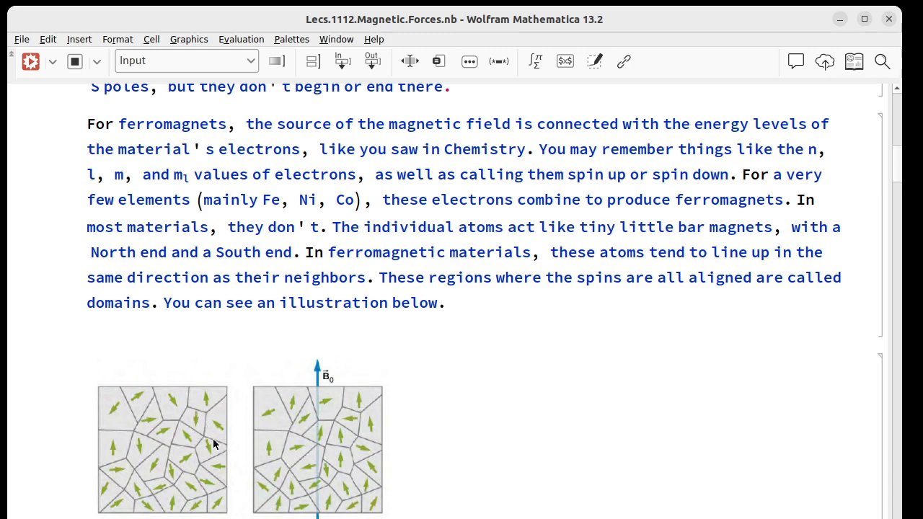
mouse_move(317, 378)
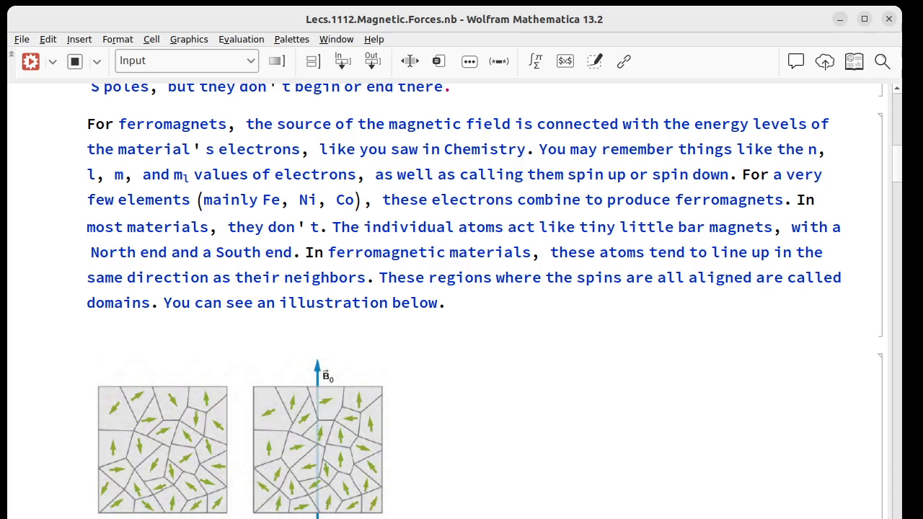
mouse_move(346, 484)
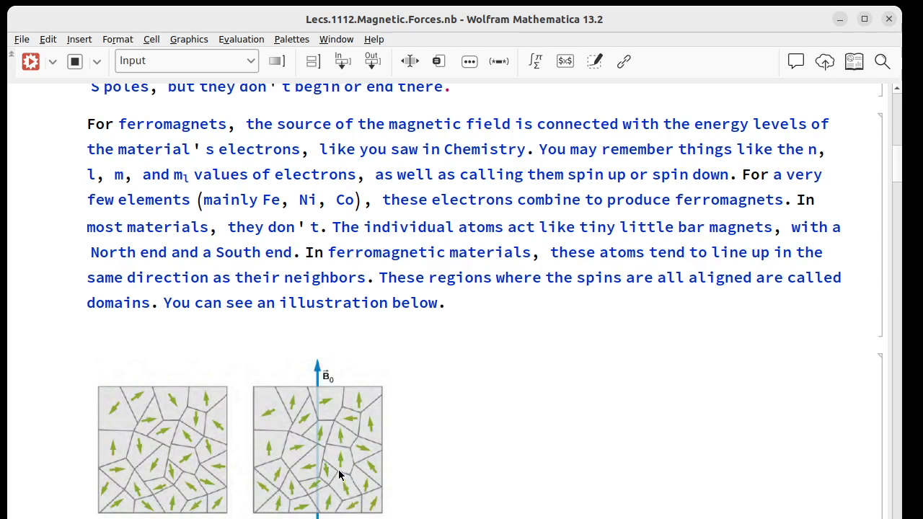
mouse_move(329, 500)
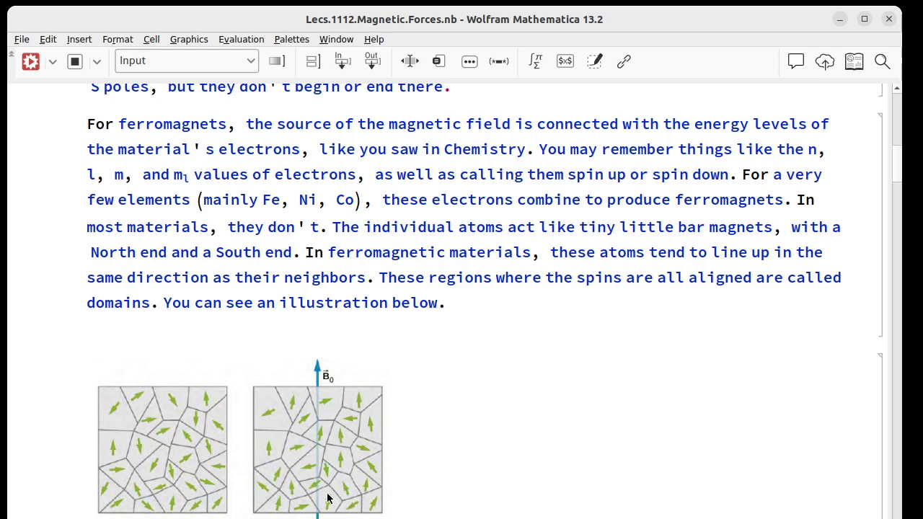
mouse_move(330, 474)
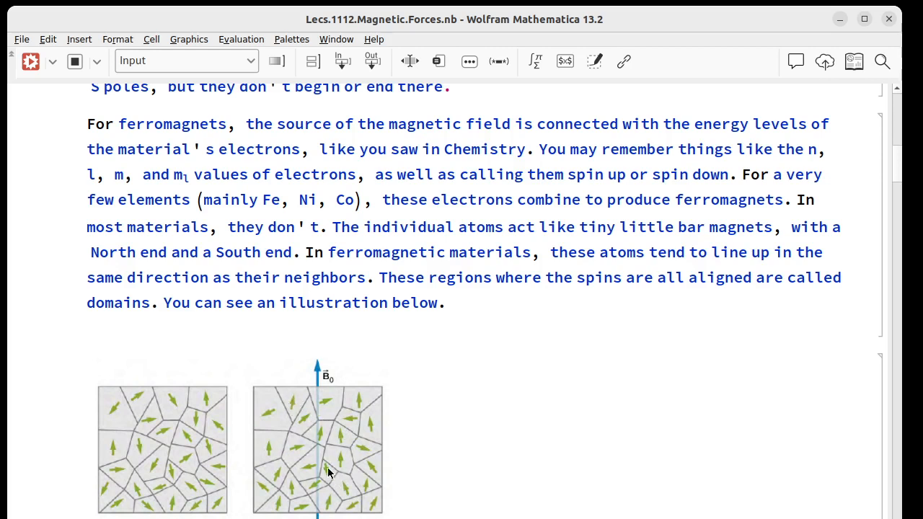
mouse_move(310, 477)
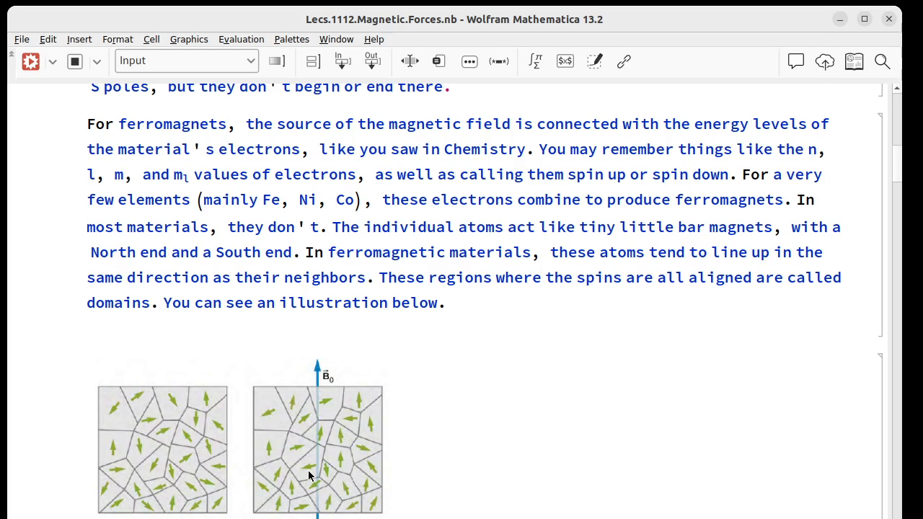
mouse_move(379, 399)
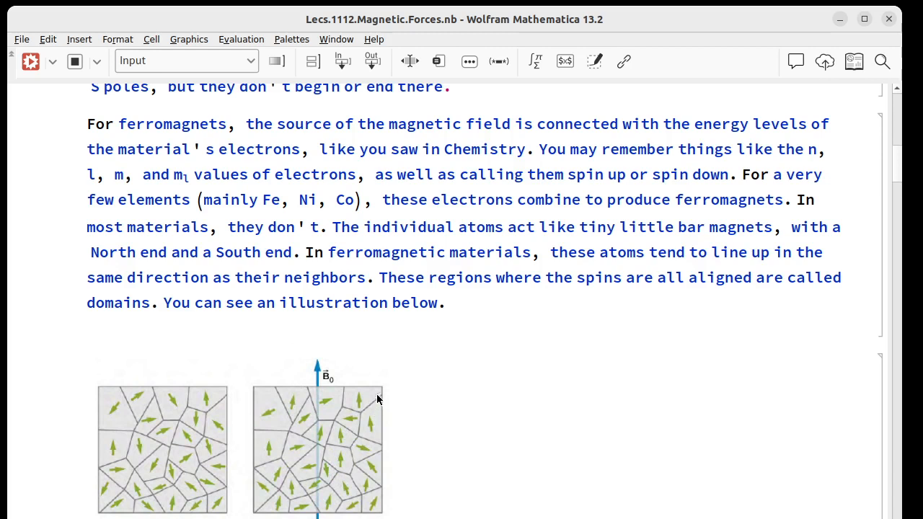
mouse_move(345, 393)
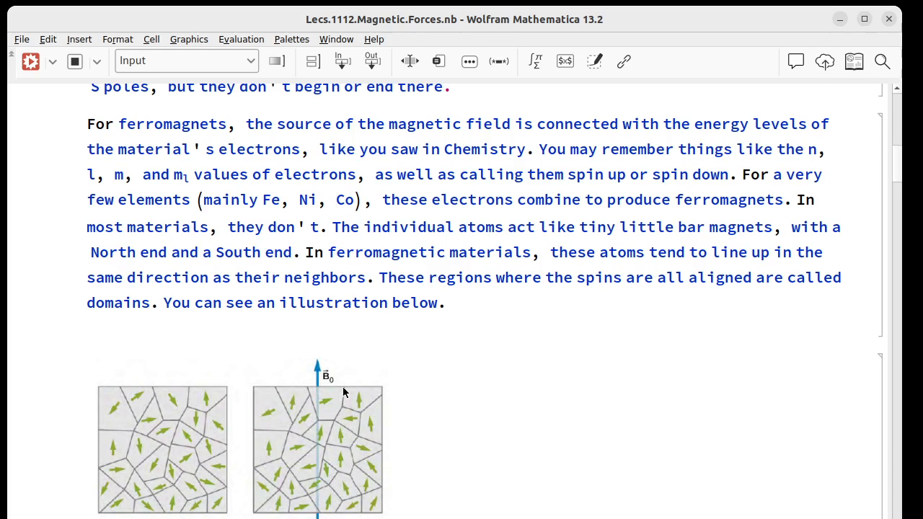
mouse_move(320, 375)
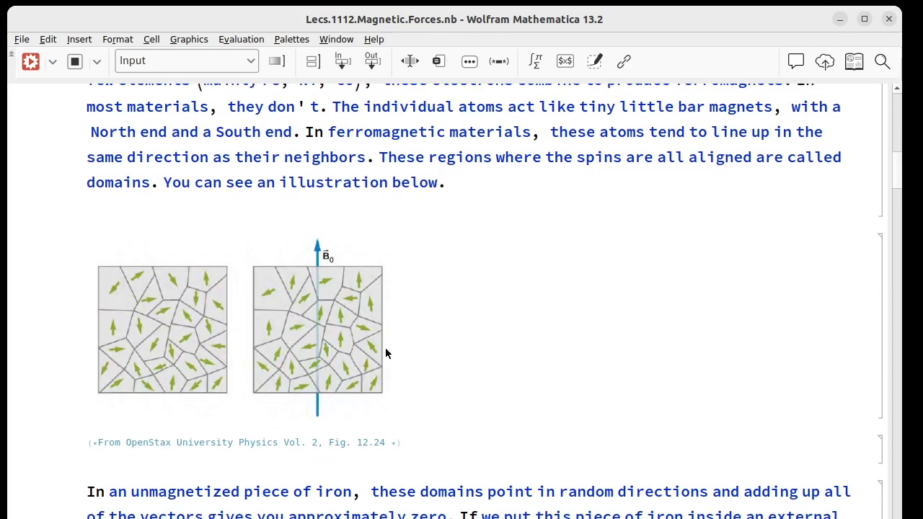
- Scroll past the domain figure to the OpenStax credit and the unmagnetized iron paragraph
scroll("down", 3)
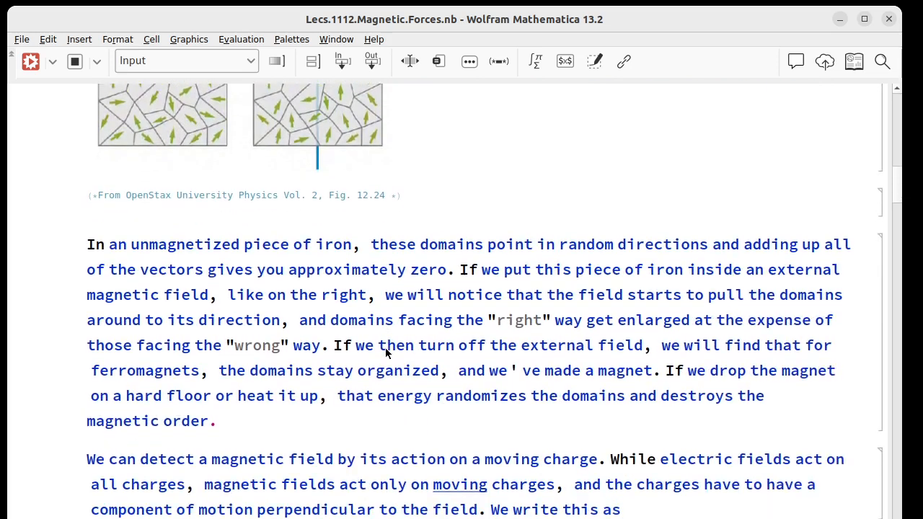
- Scroll down to the moving-charge detection paragraph ending with F = q v × B
scroll("down", 3)
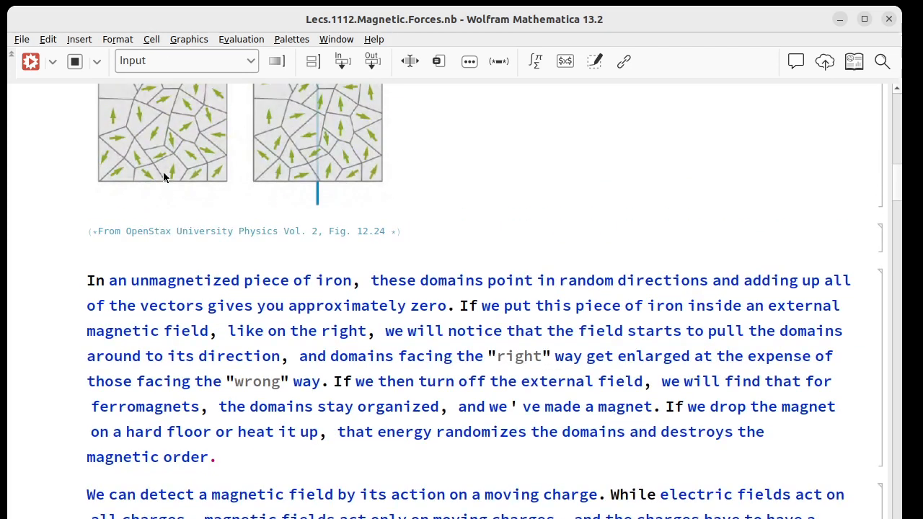
mouse_move(184, 128)
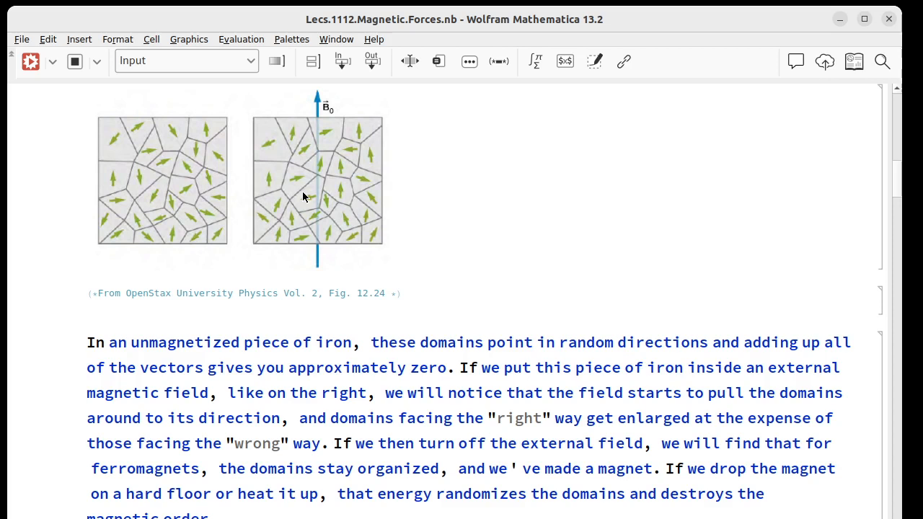
mouse_move(326, 264)
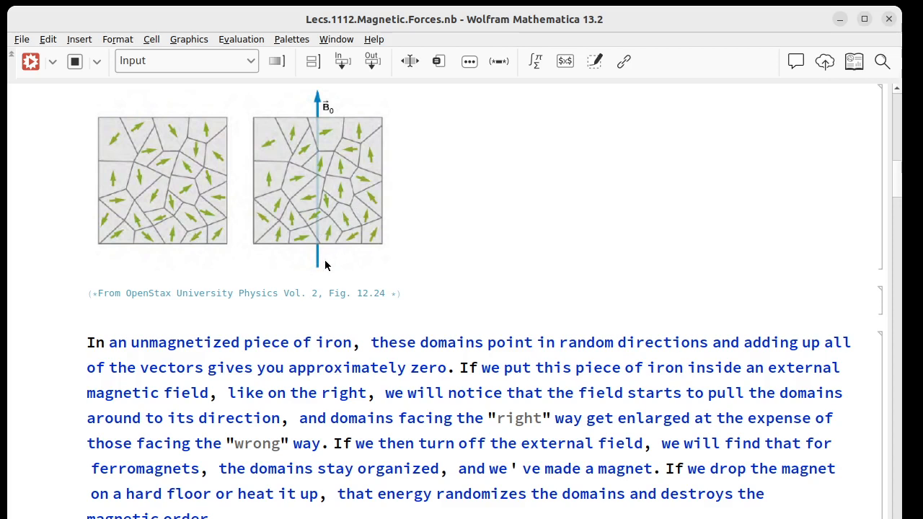
mouse_move(328, 137)
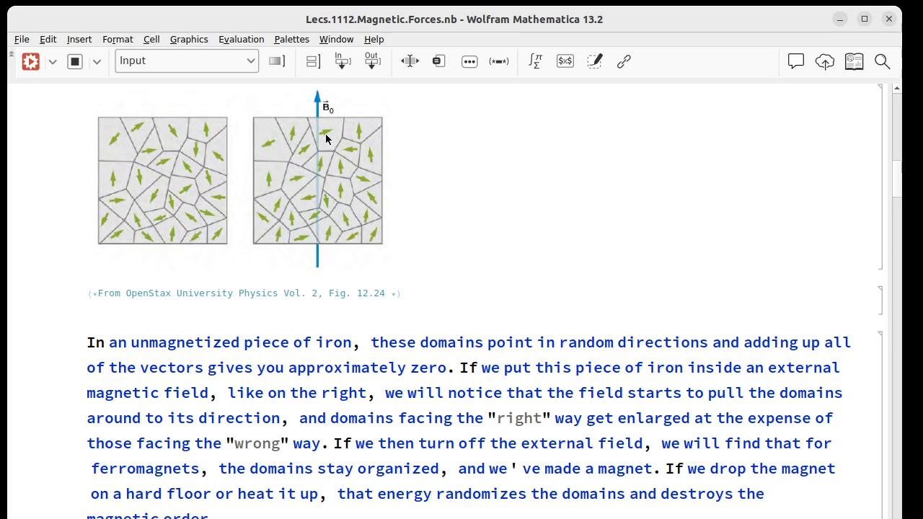
mouse_move(321, 221)
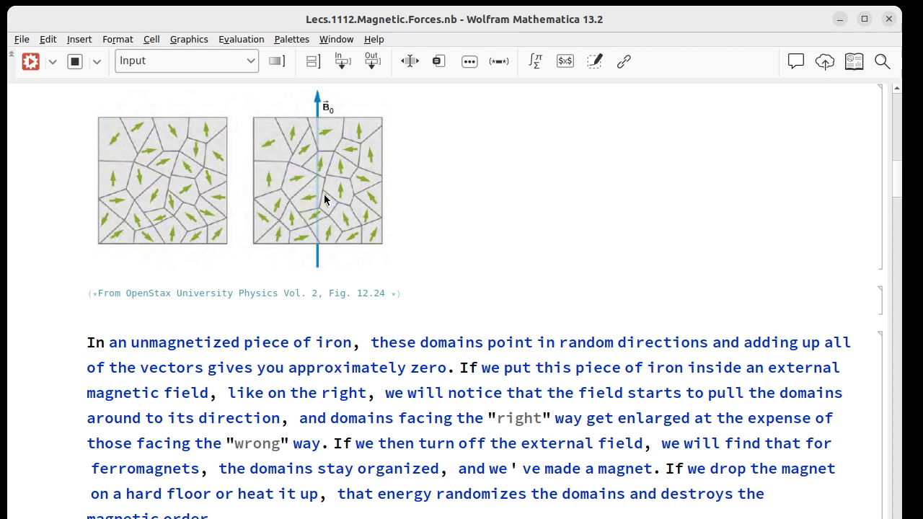
mouse_move(302, 150)
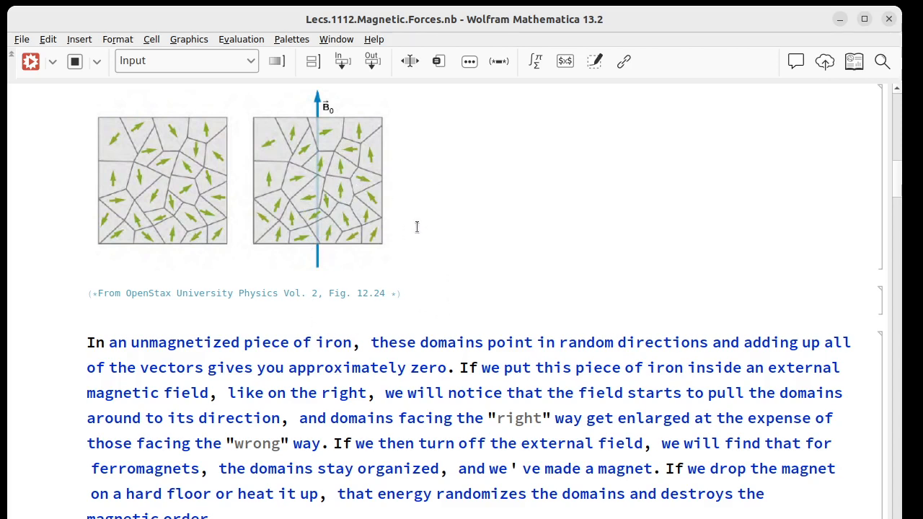
mouse_move(393, 203)
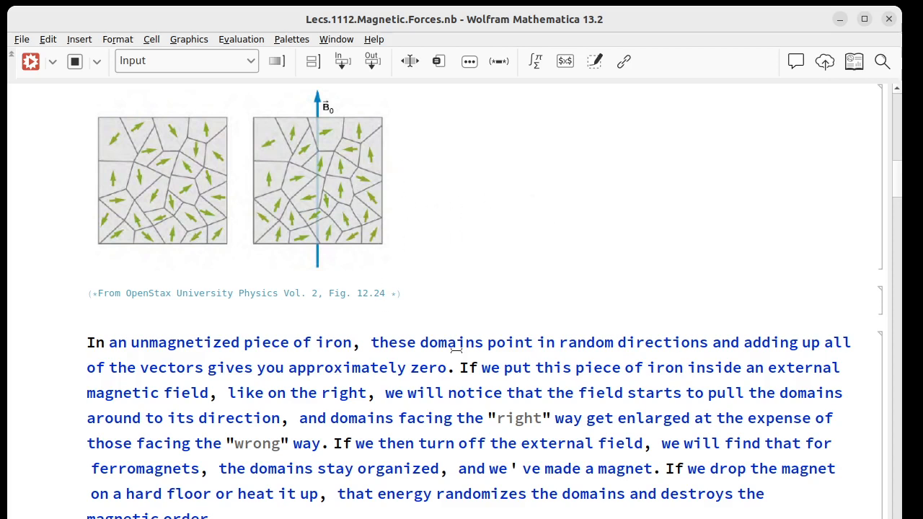
mouse_move(445, 182)
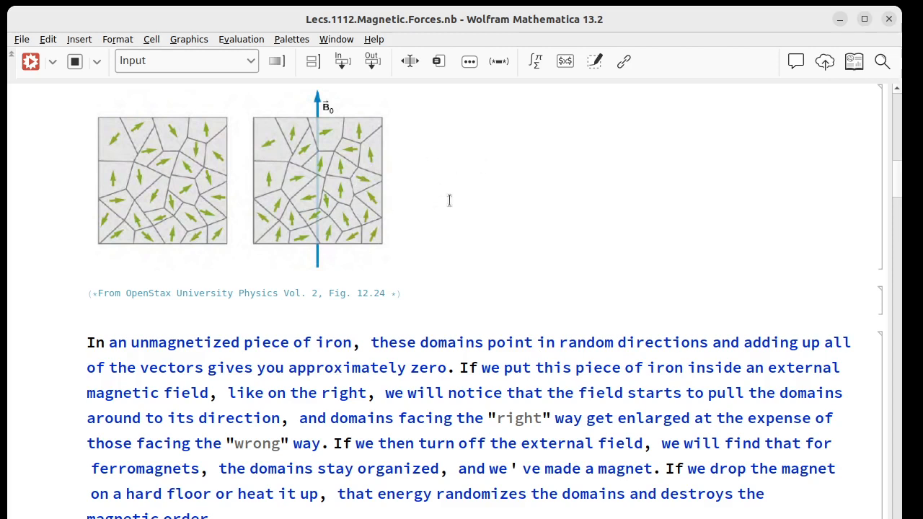
mouse_move(450, 222)
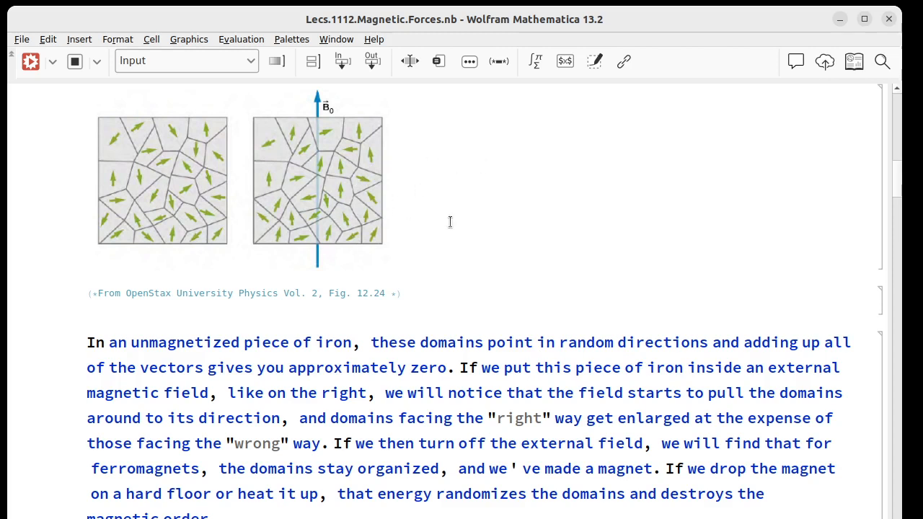
mouse_move(477, 233)
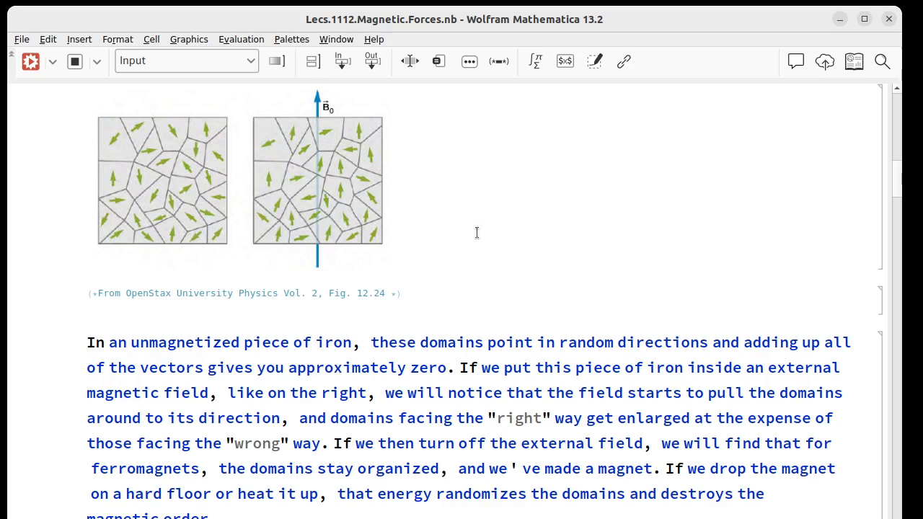
scroll("down", 3)
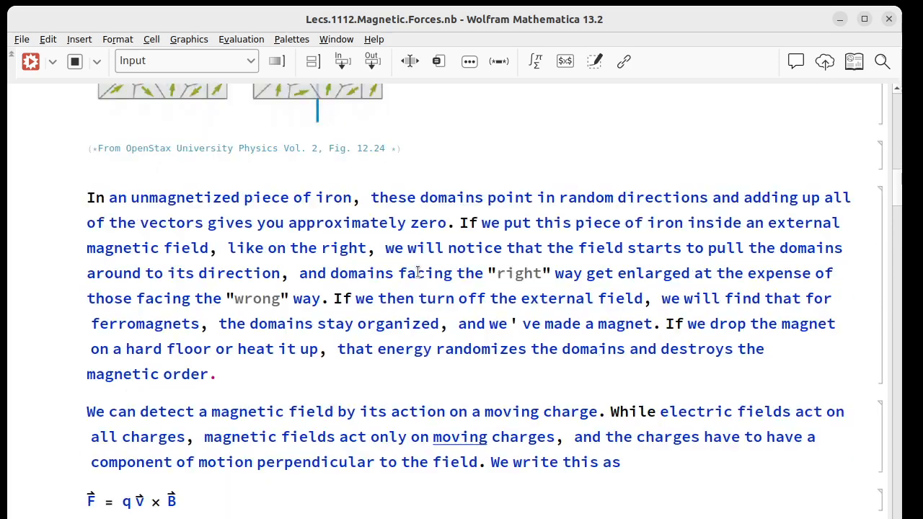
- Scroll to the F = q v × B formula and Tesla units paragraph, selecting a word there
scroll("down", 3)
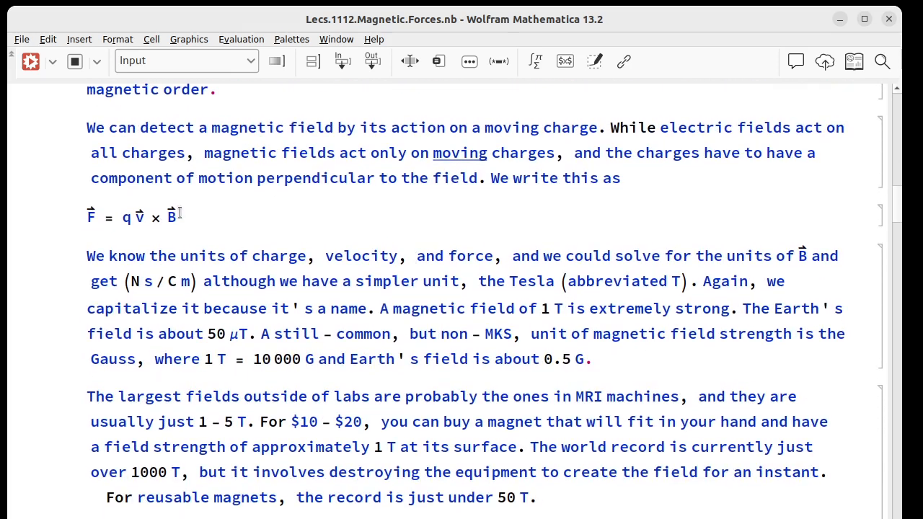
mouse_move(403, 196)
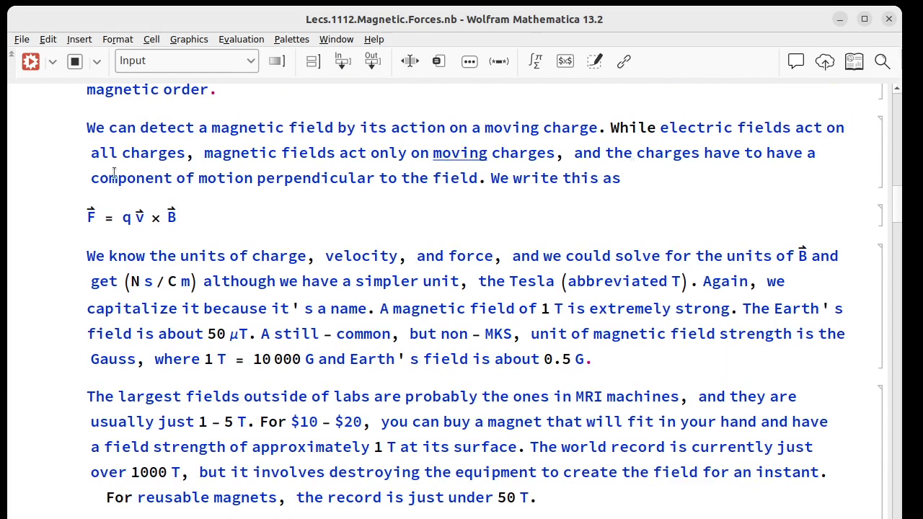
mouse_move(384, 178)
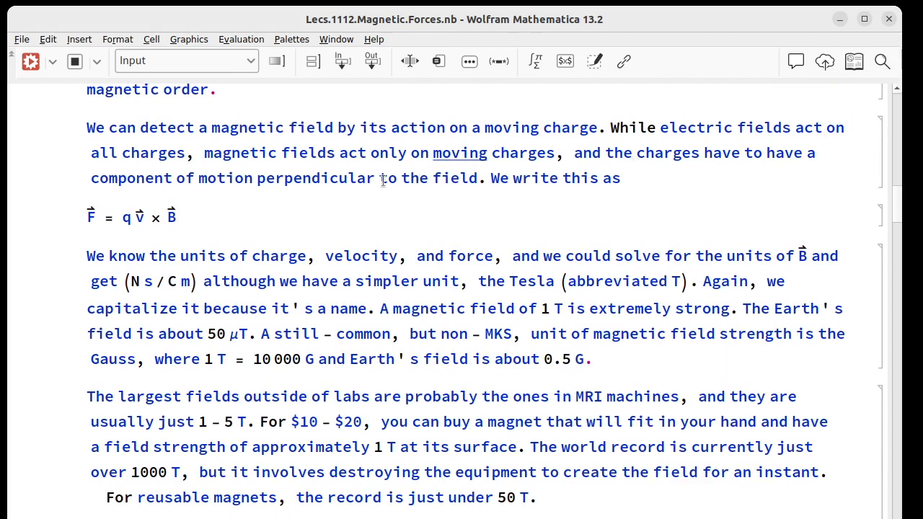
mouse_move(470, 173)
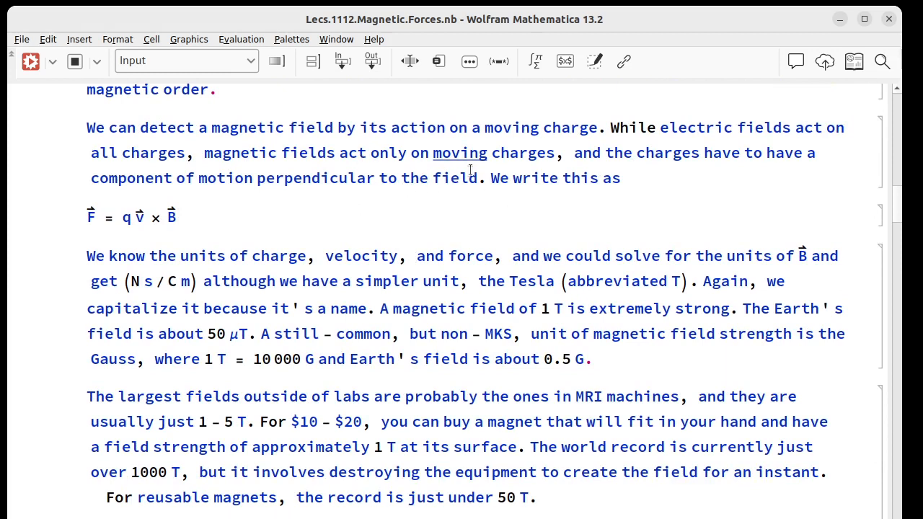
mouse_move(744, 167)
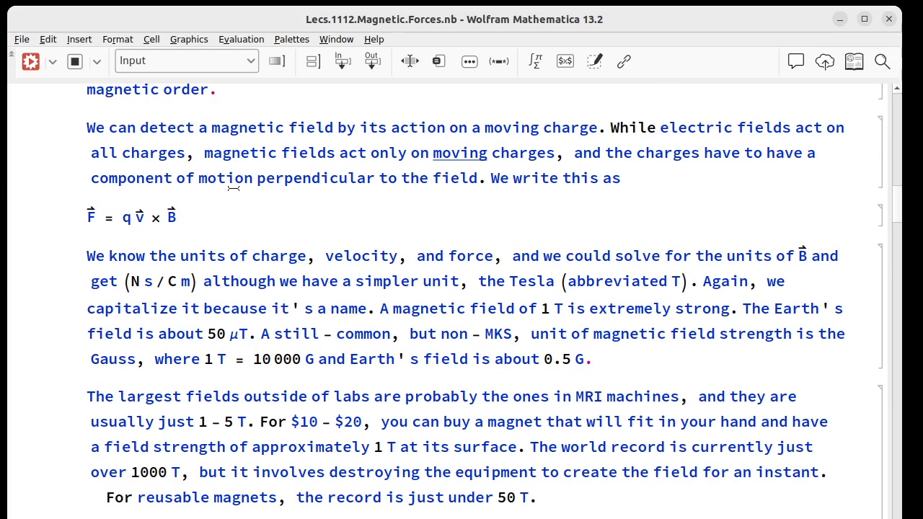
mouse_move(548, 206)
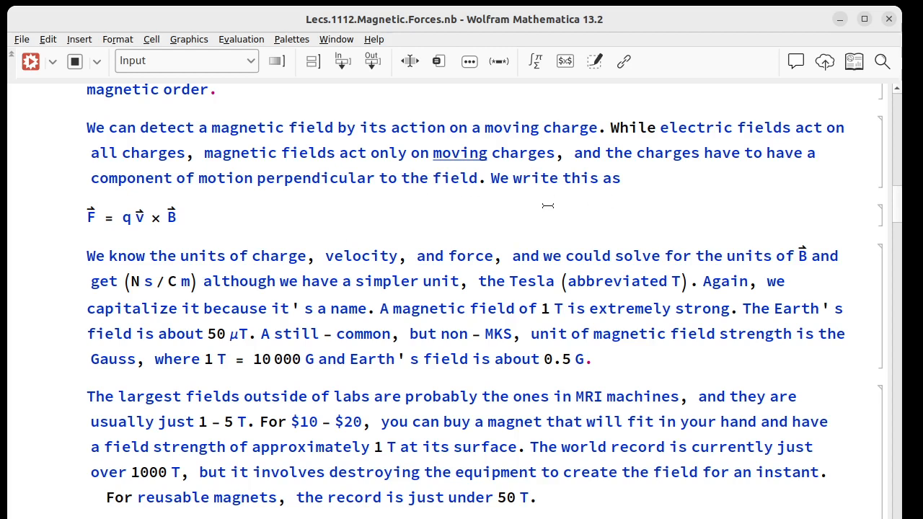
mouse_move(82, 221)
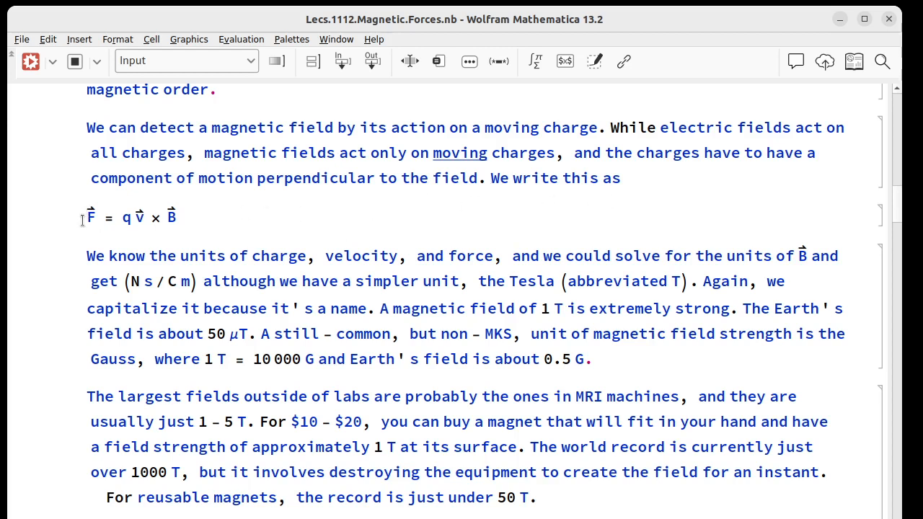
double_click(92, 217)
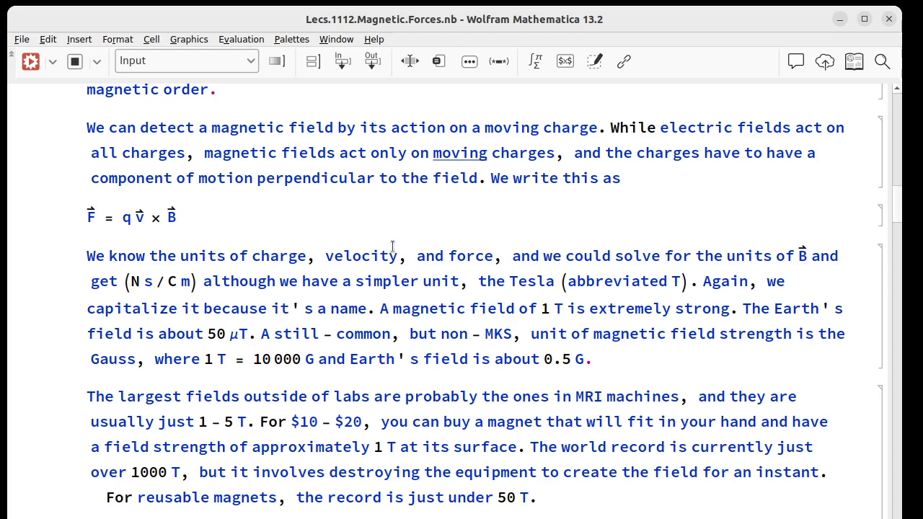
mouse_move(393, 269)
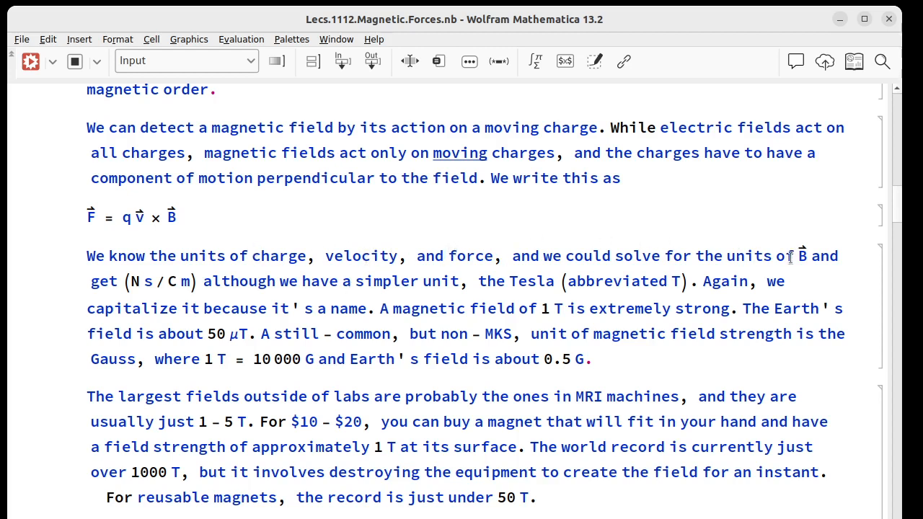
mouse_move(849, 244)
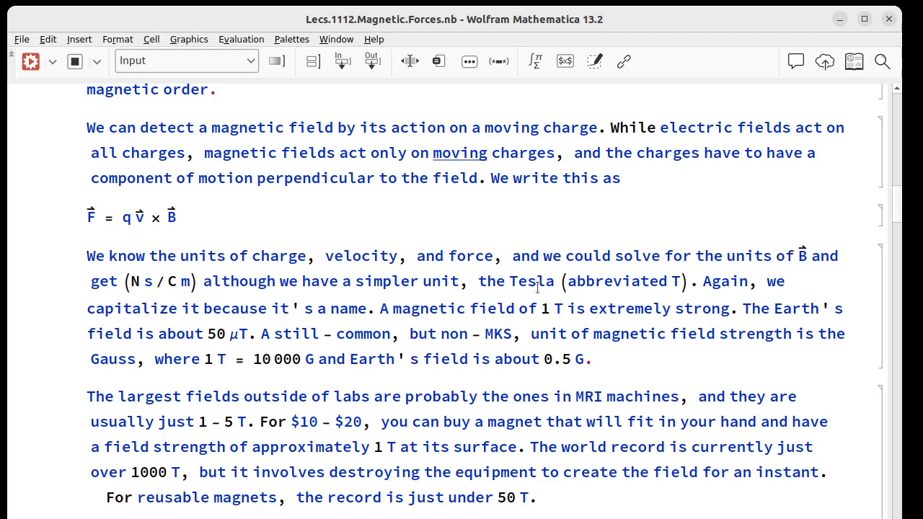
mouse_move(668, 257)
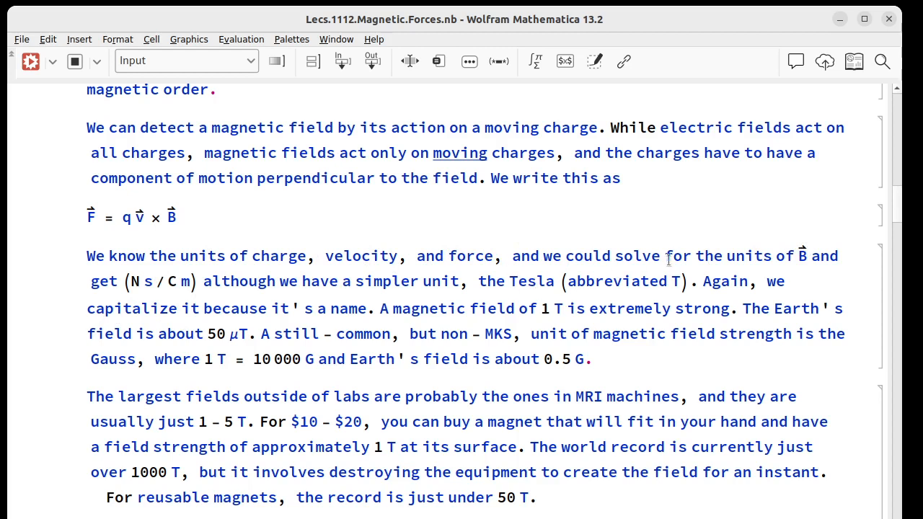
mouse_move(747, 265)
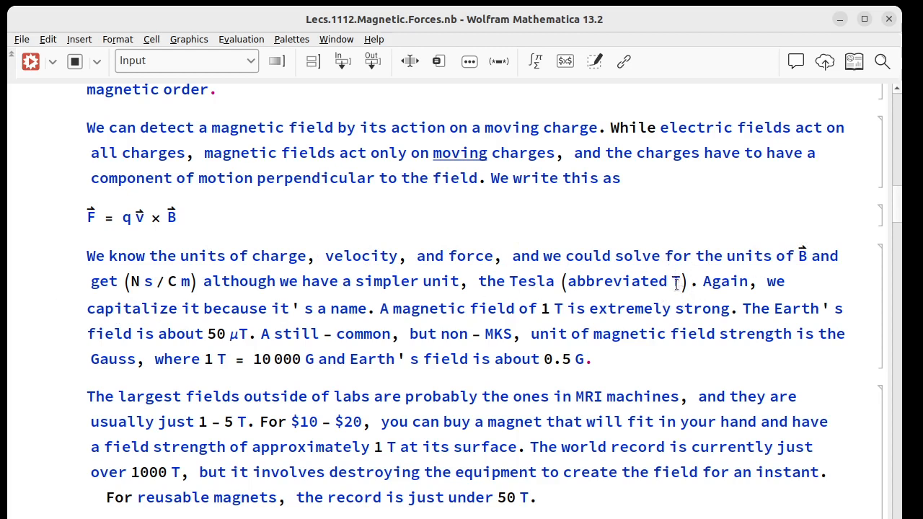
mouse_move(382, 330)
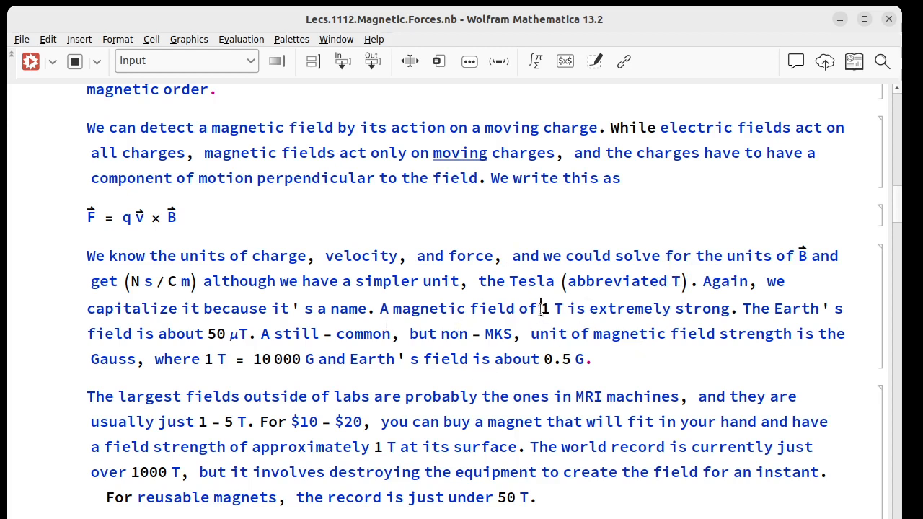
- Select '1 T' in the Tesla paragraph, then reveal the cross-product and right-hand rule paragraph
double_click(545, 308)
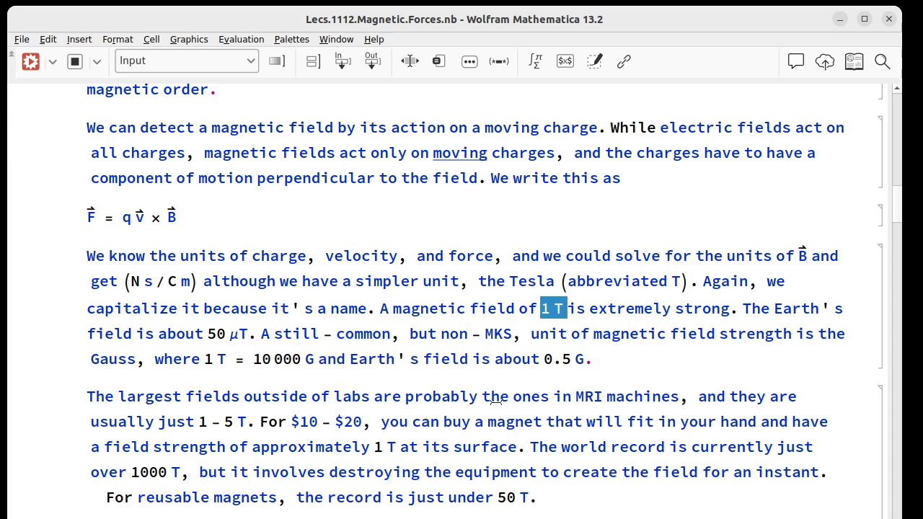
mouse_move(549, 373)
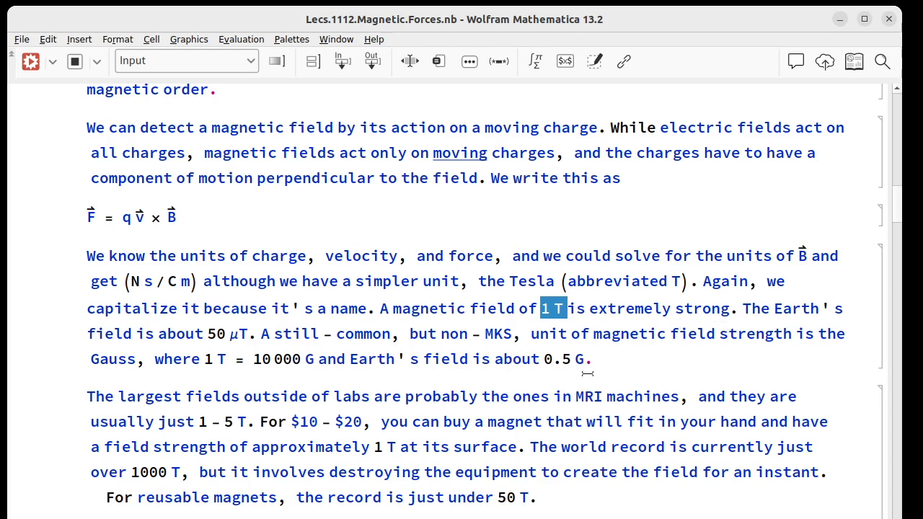
mouse_move(126, 387)
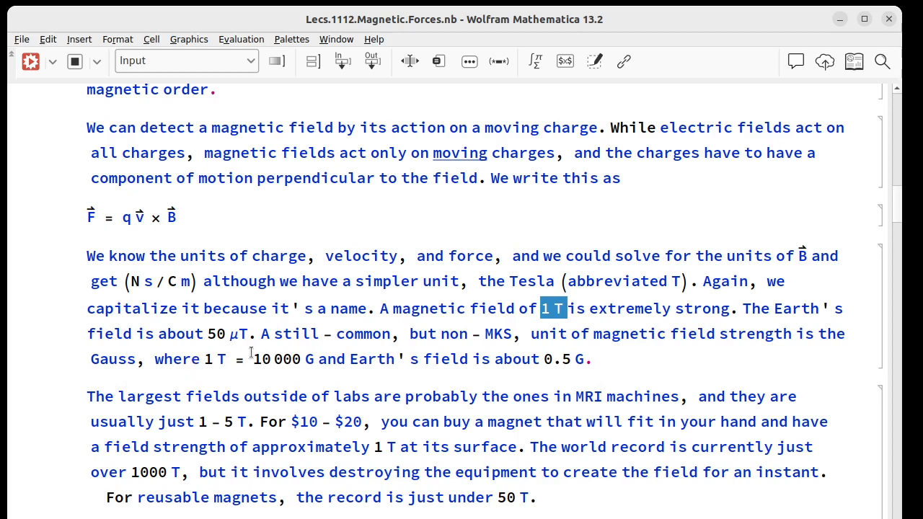
mouse_move(490, 359)
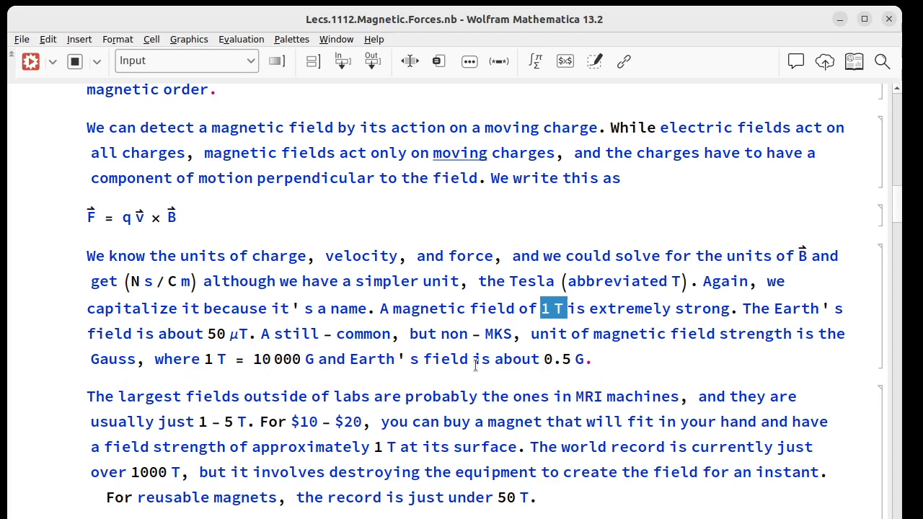
scroll("down", 3)
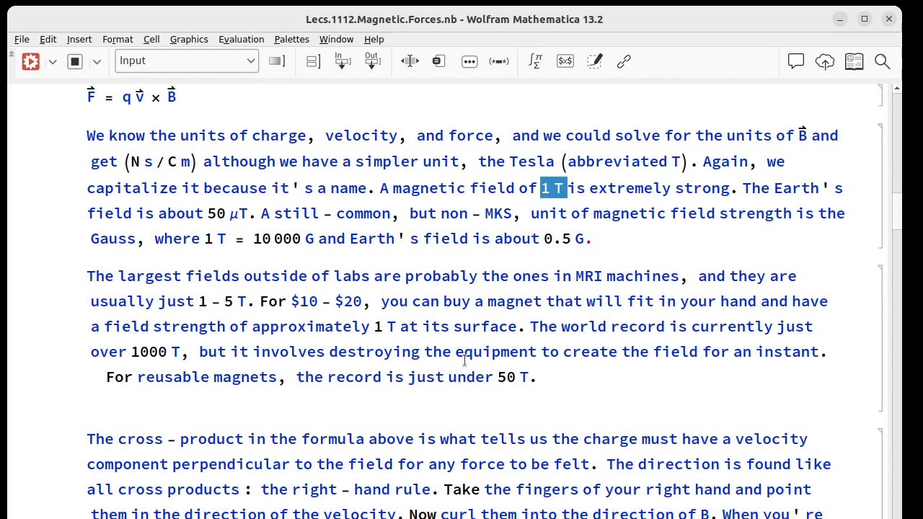